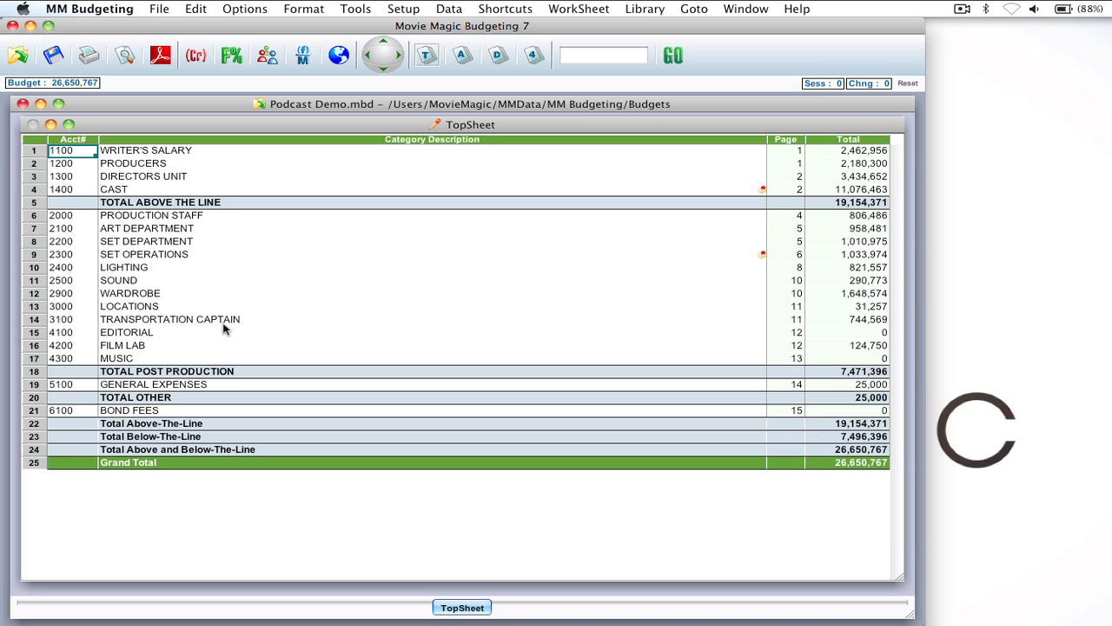
mouse_move(206, 242)
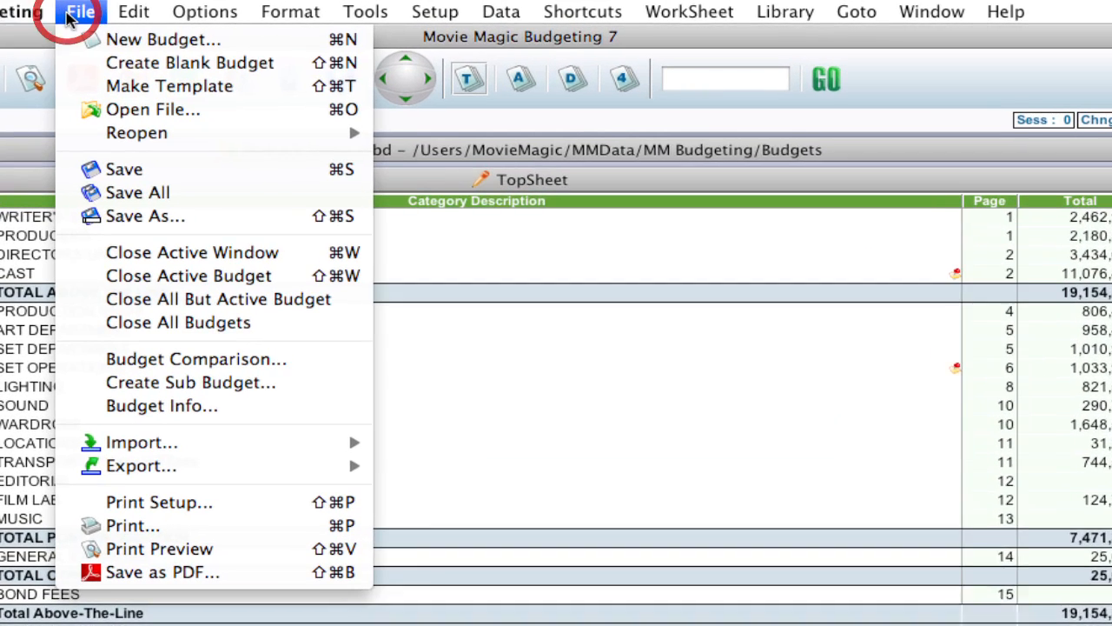
mouse_move(152, 519)
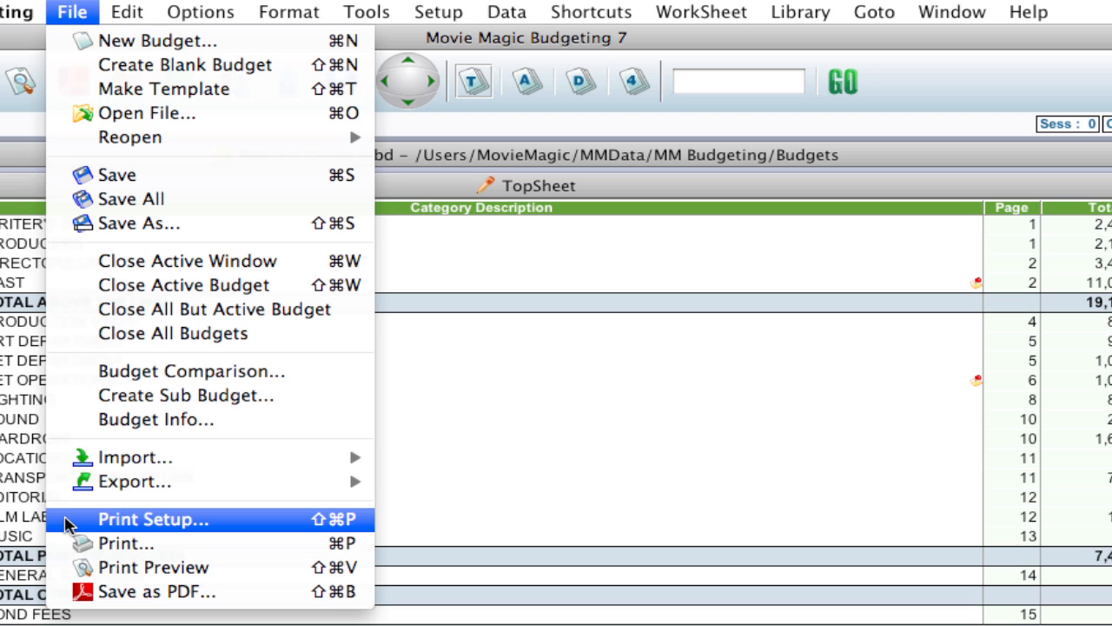
Open Print Setup for the budget reports, with Details and Topsheet selected.
left_click(153, 519)
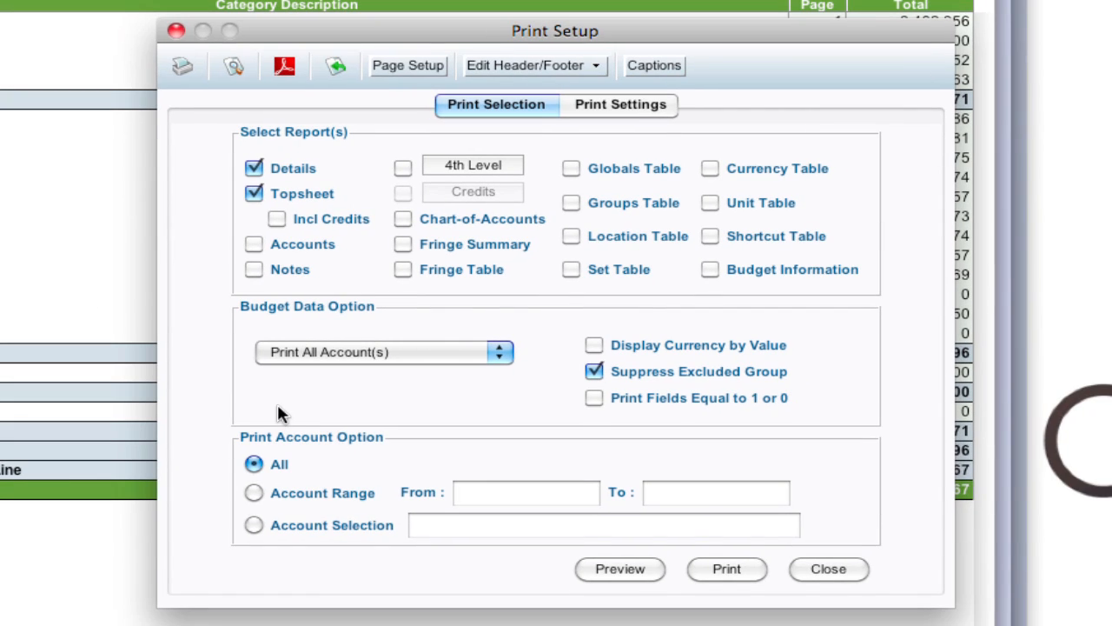
mouse_move(287, 139)
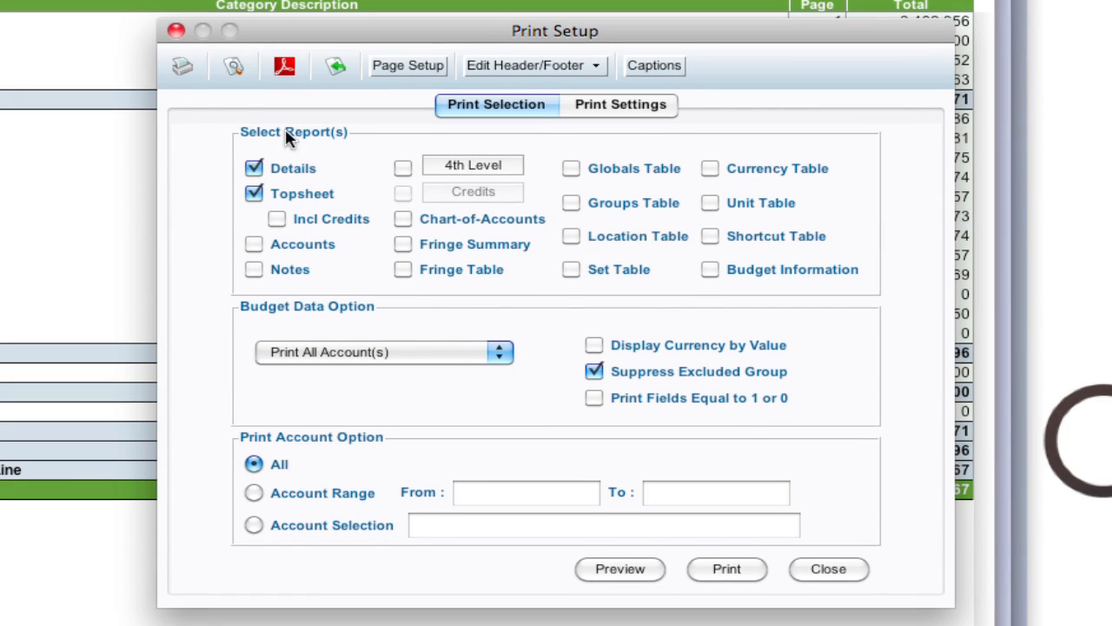
mouse_move(304, 95)
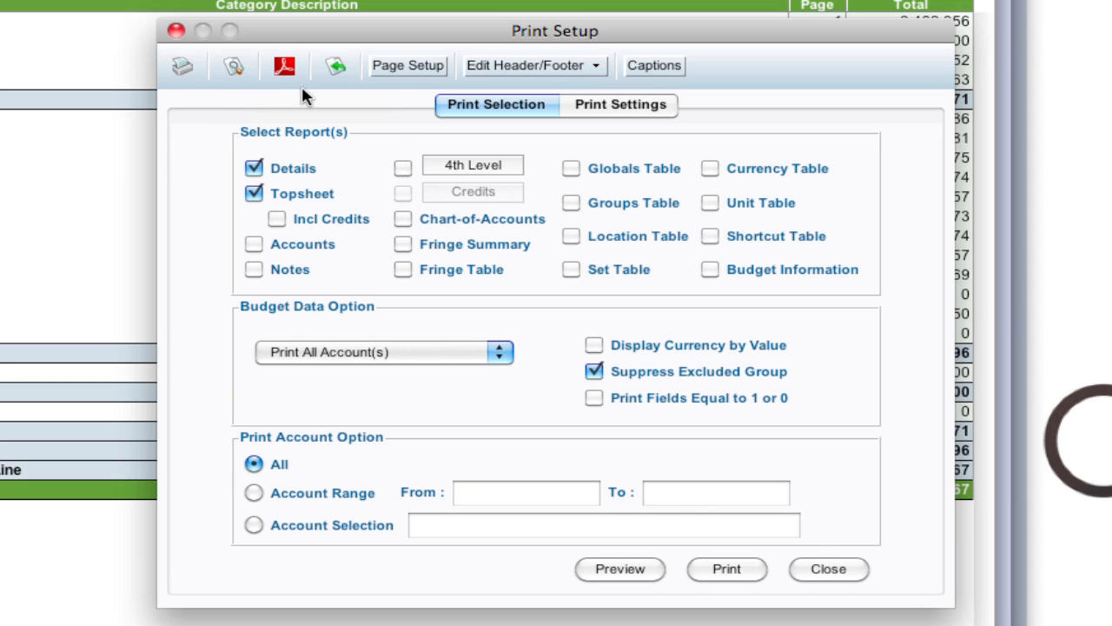
mouse_move(263, 80)
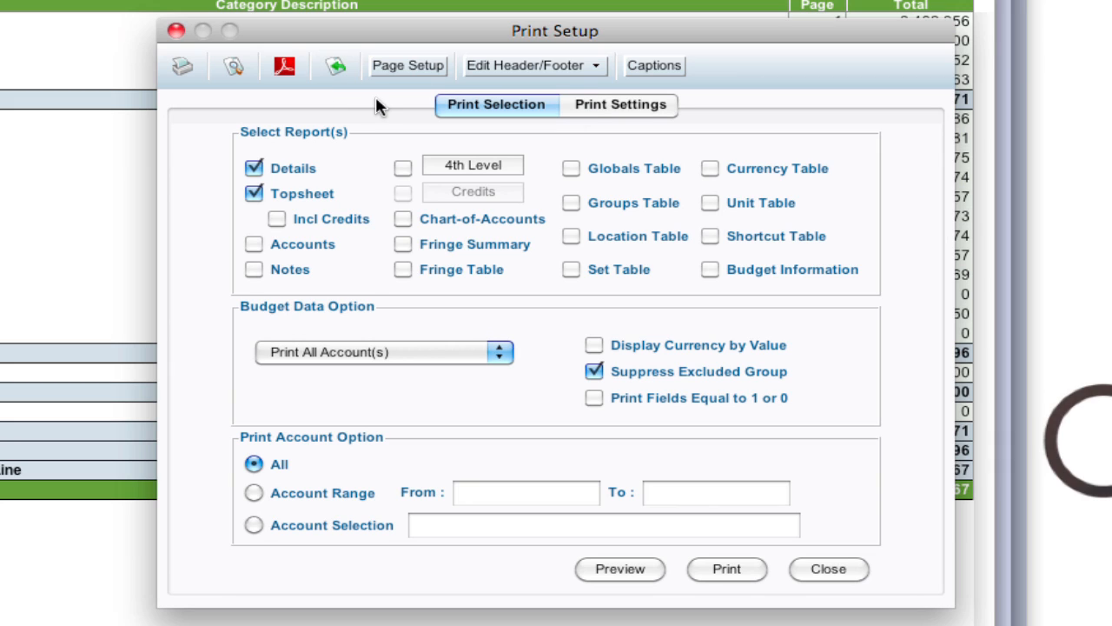
mouse_move(408, 65)
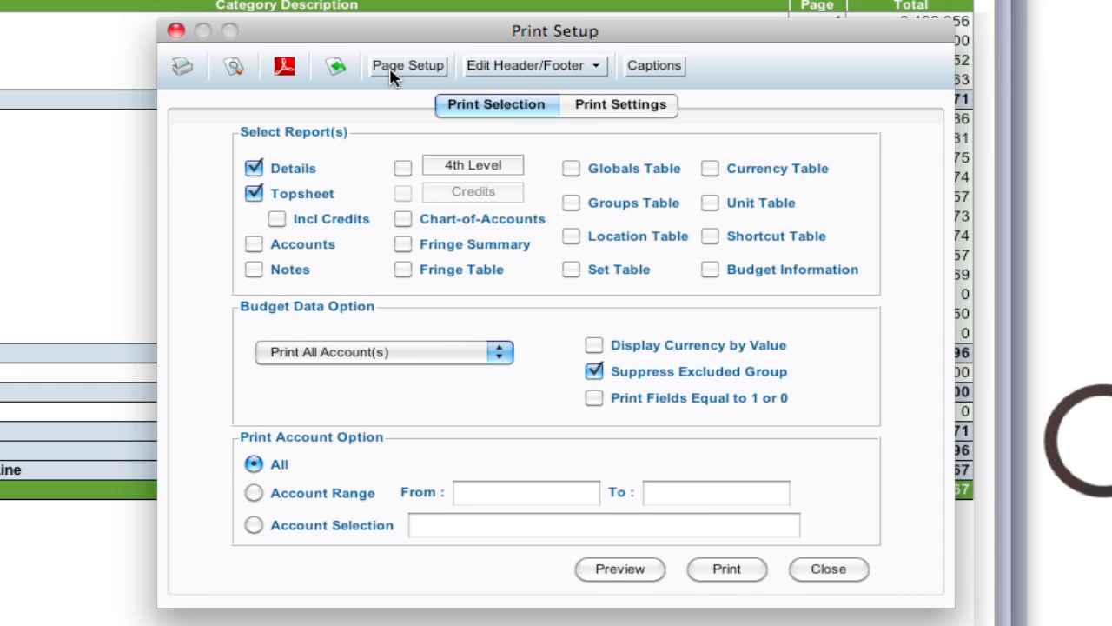
mouse_move(544, 80)
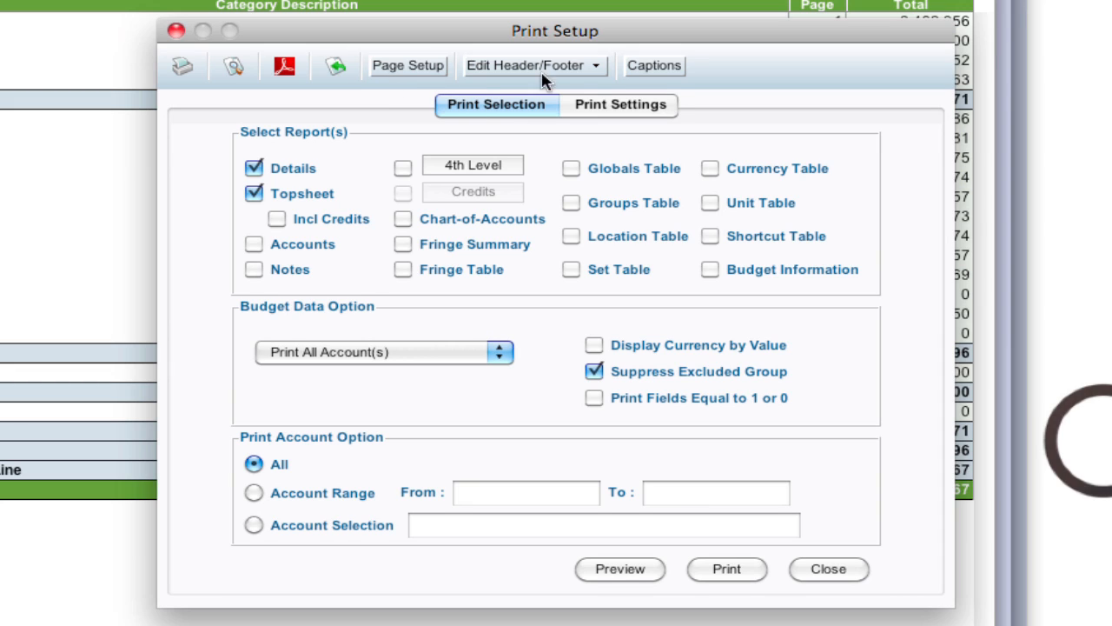
mouse_move(634, 80)
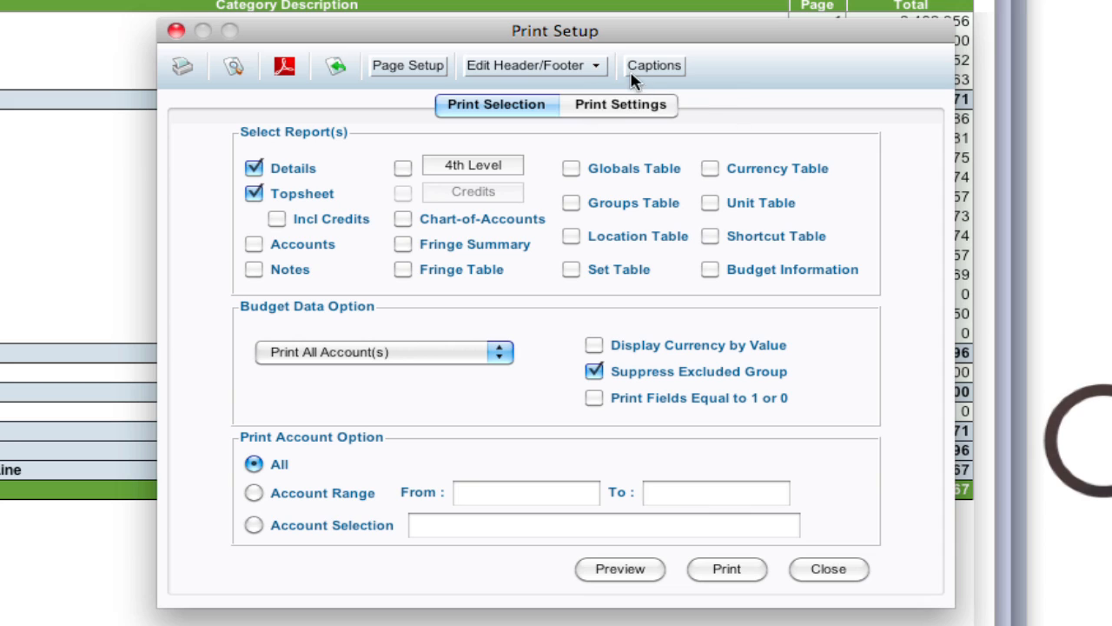
mouse_move(719, 77)
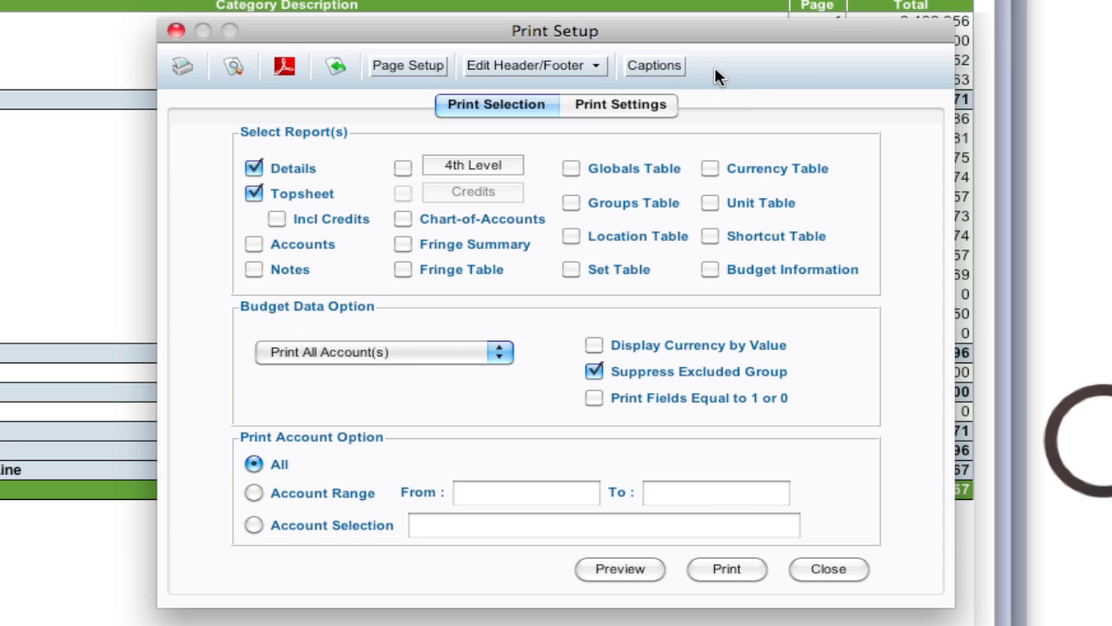
mouse_move(729, 115)
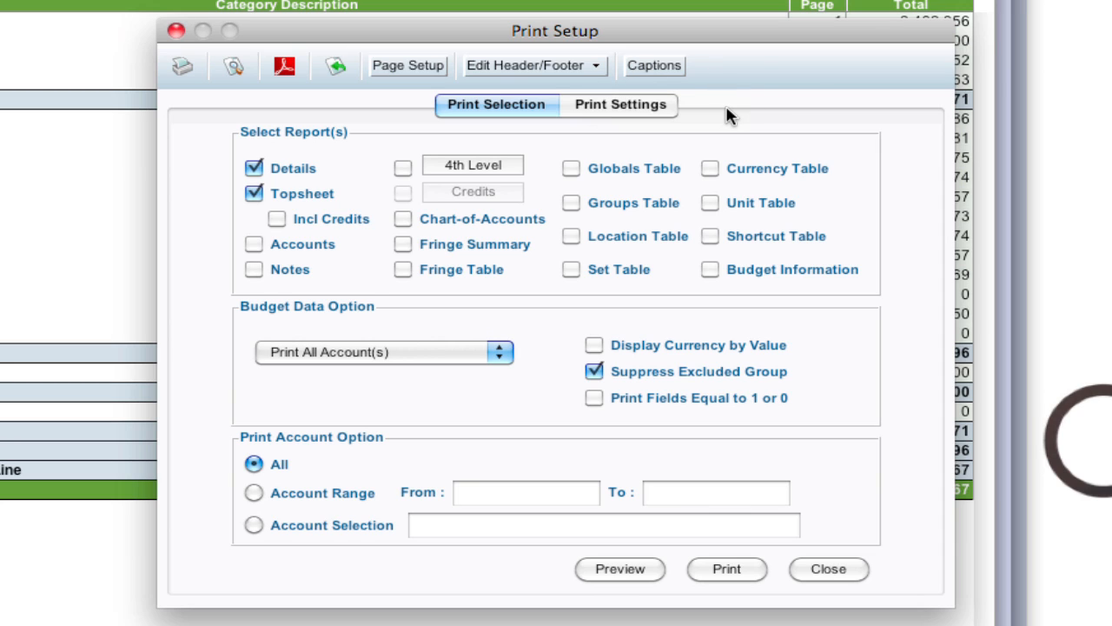
mouse_move(352, 158)
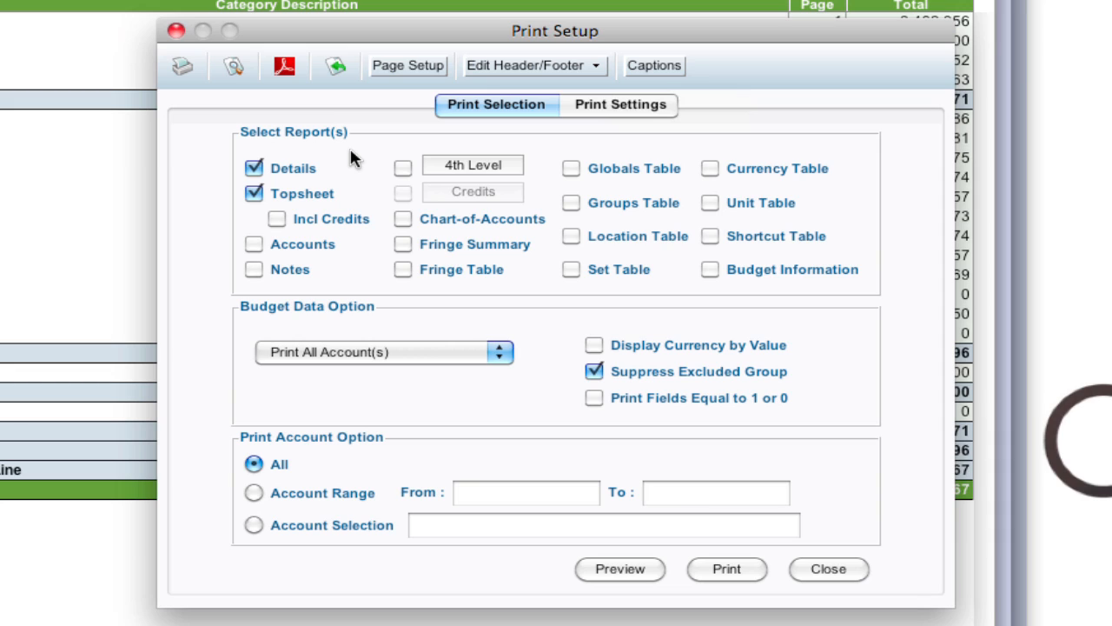
mouse_move(526, 114)
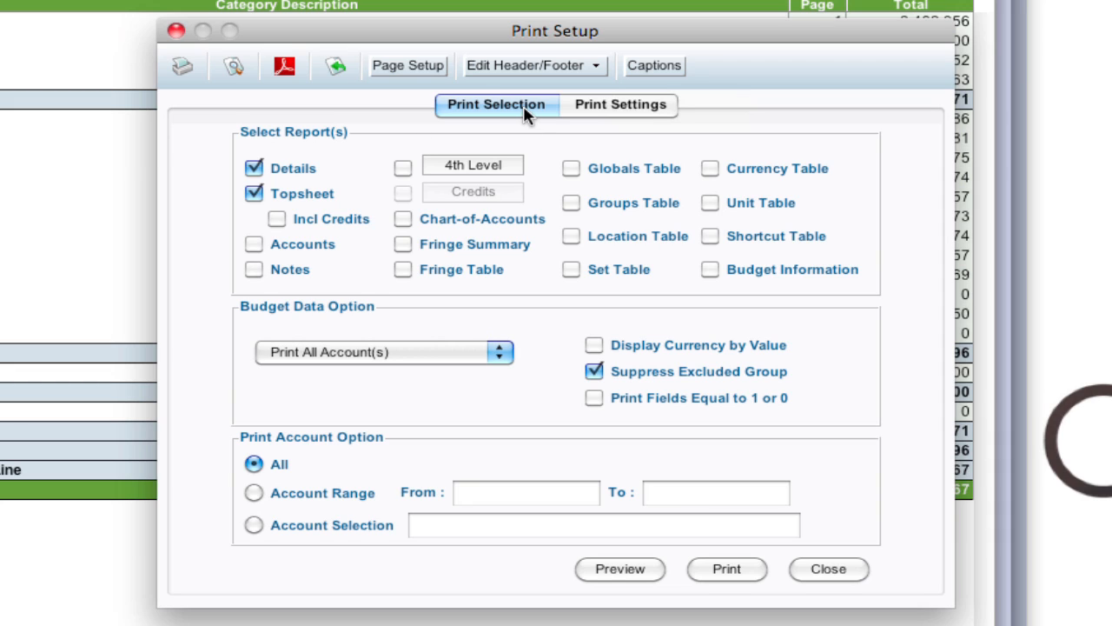
mouse_move(595, 116)
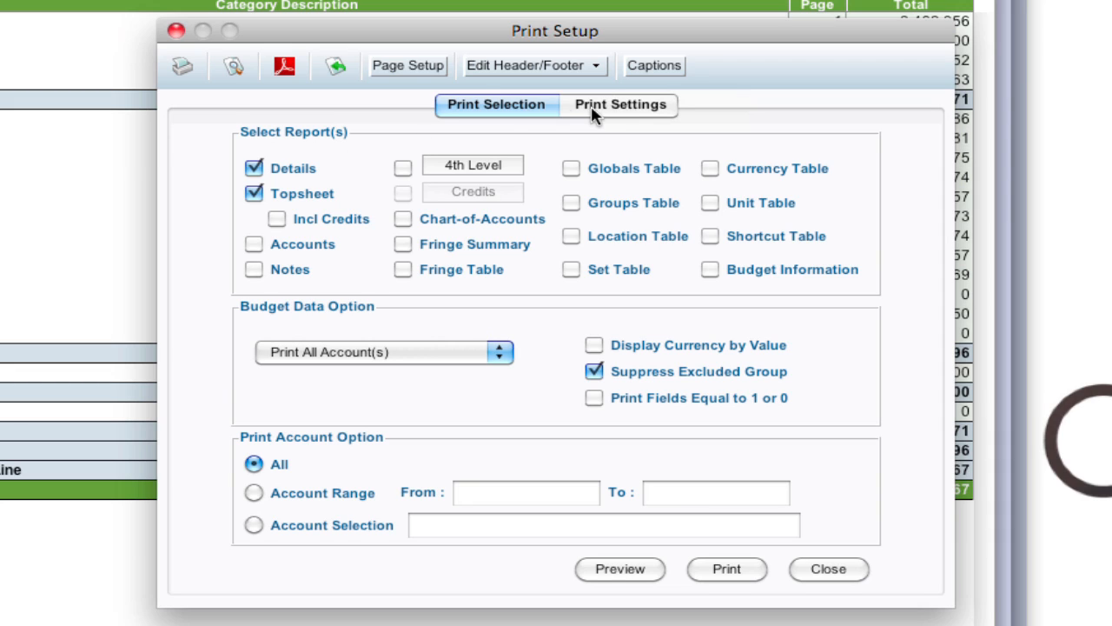
mouse_move(600, 117)
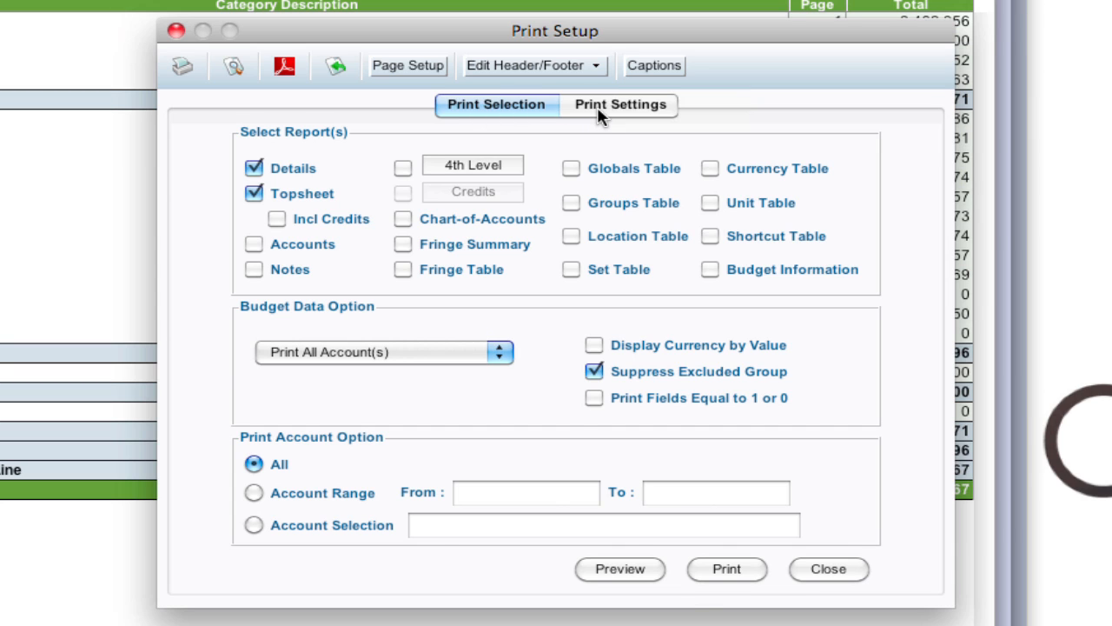
Review the print tabs, toggling Groups Table on and off so only Details and Topsheet print.
left_click(620, 104)
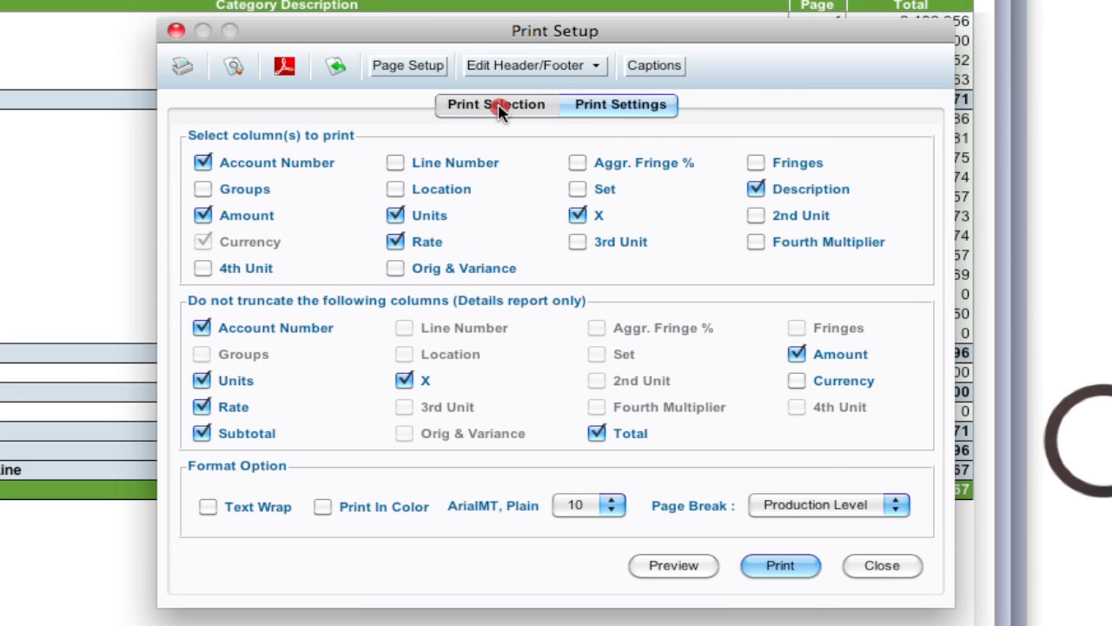
left_click(495, 104)
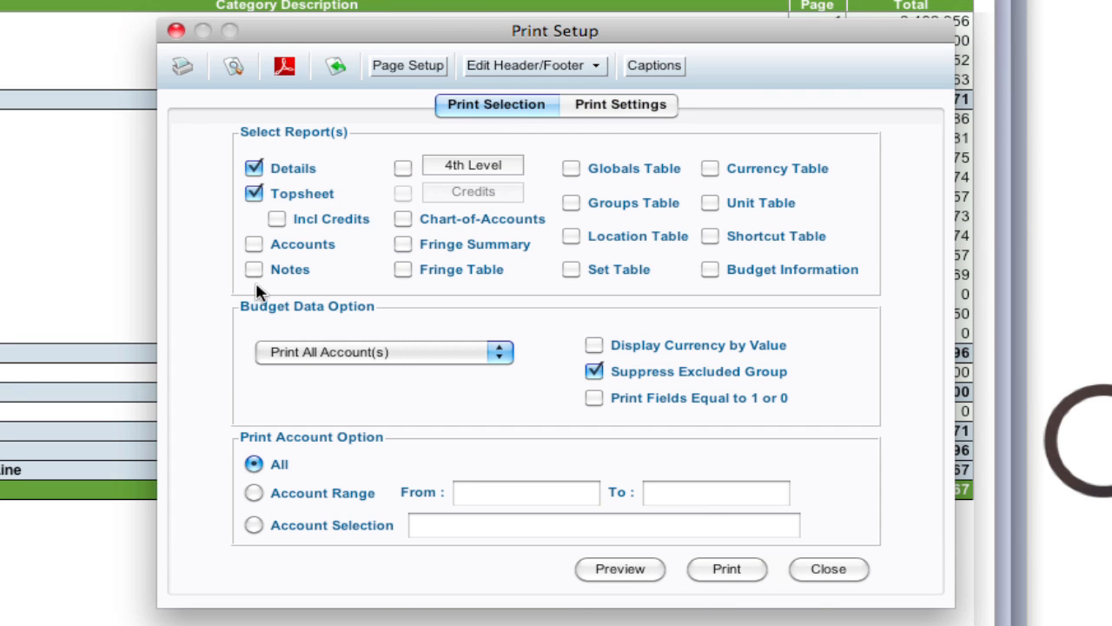
mouse_move(563, 364)
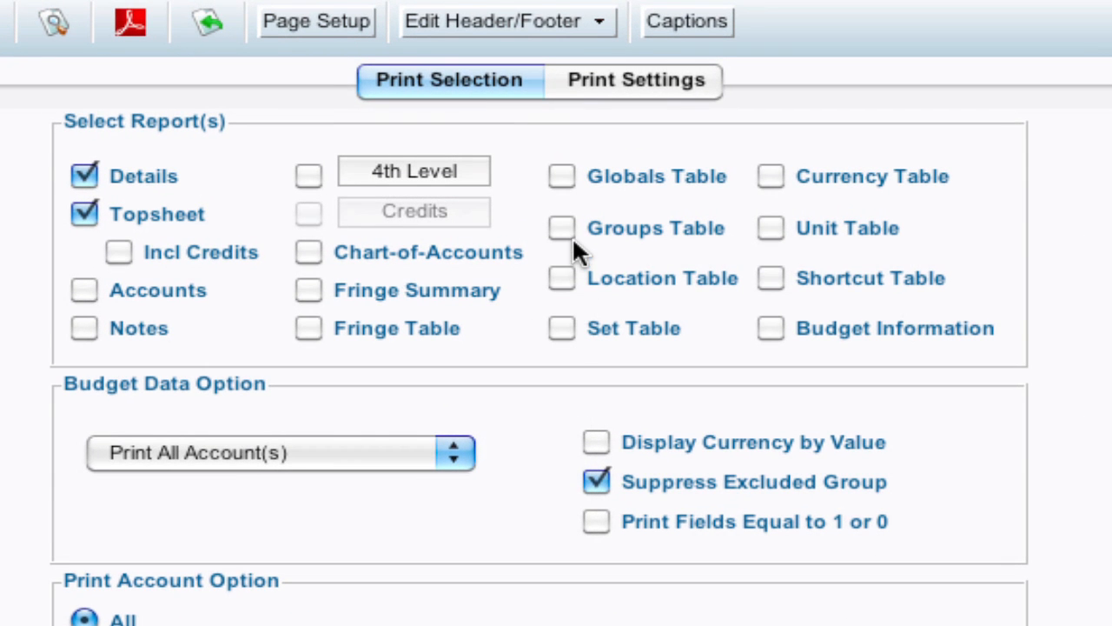
left_click(561, 228)
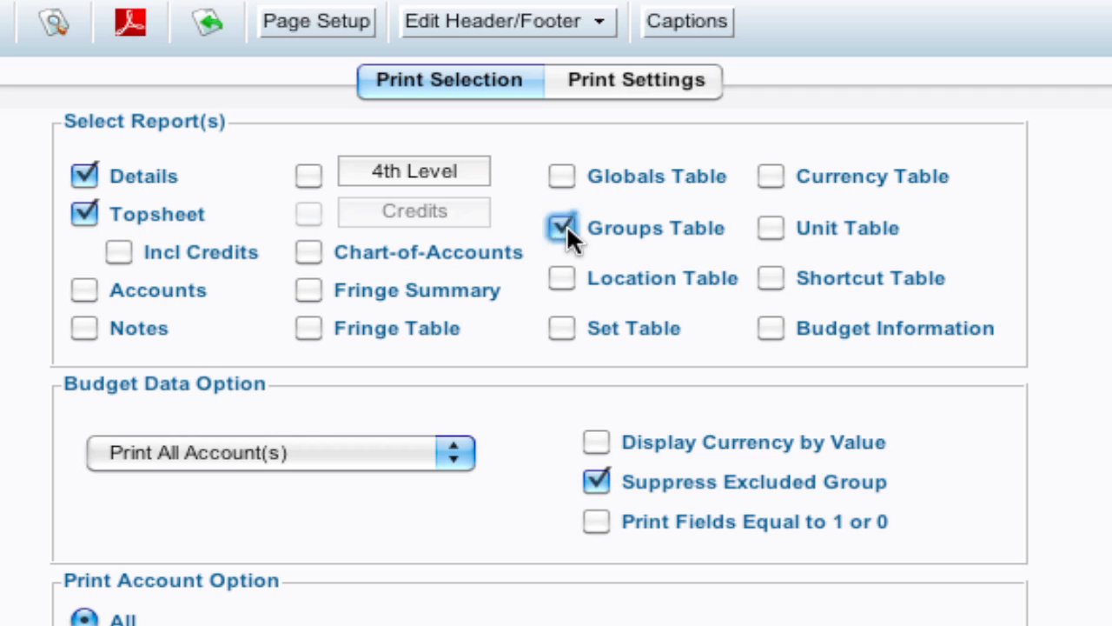
left_click(308, 328)
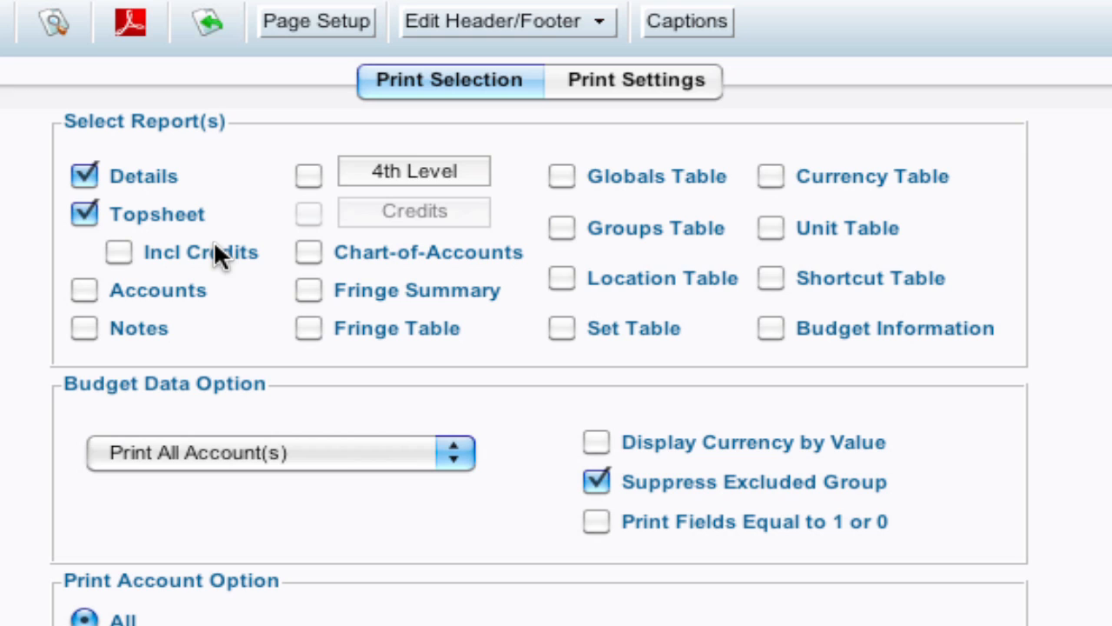
mouse_move(306, 528)
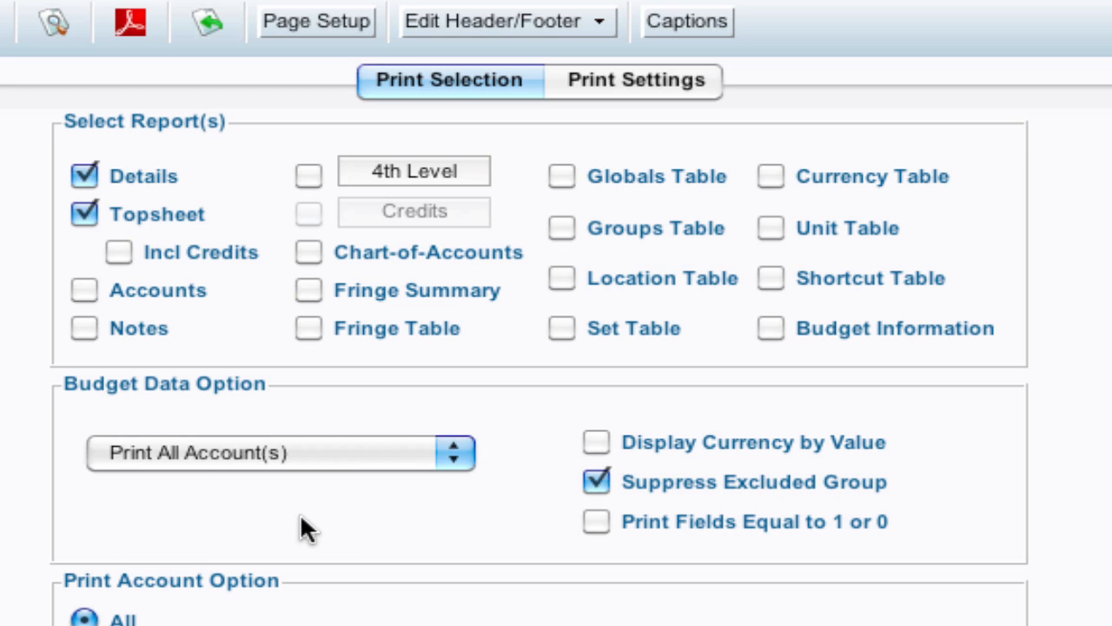
mouse_move(415, 535)
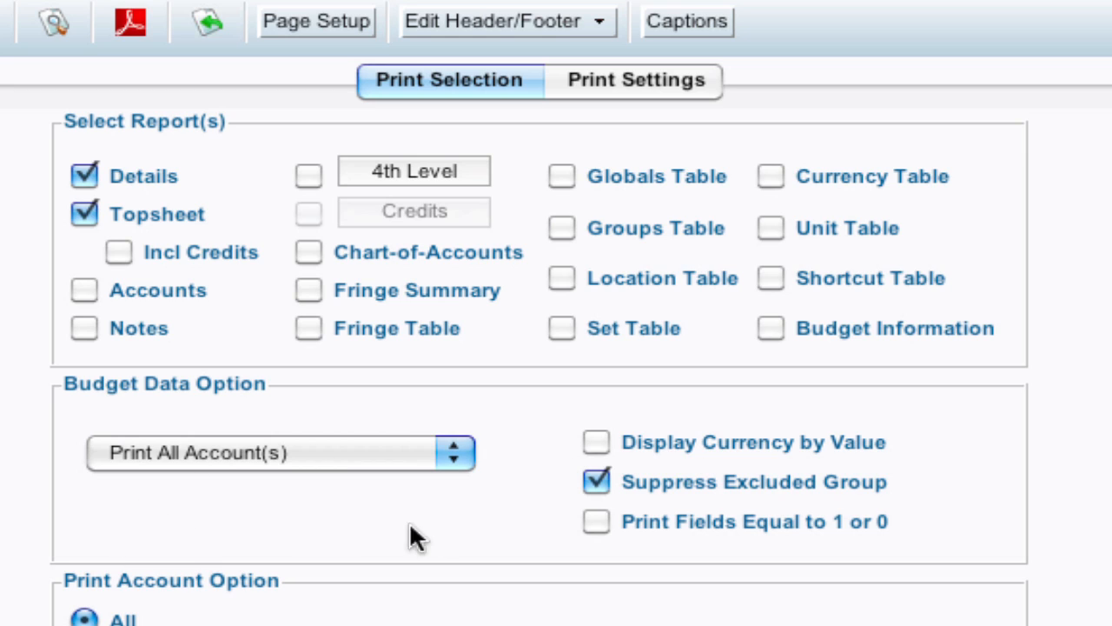
mouse_move(383, 469)
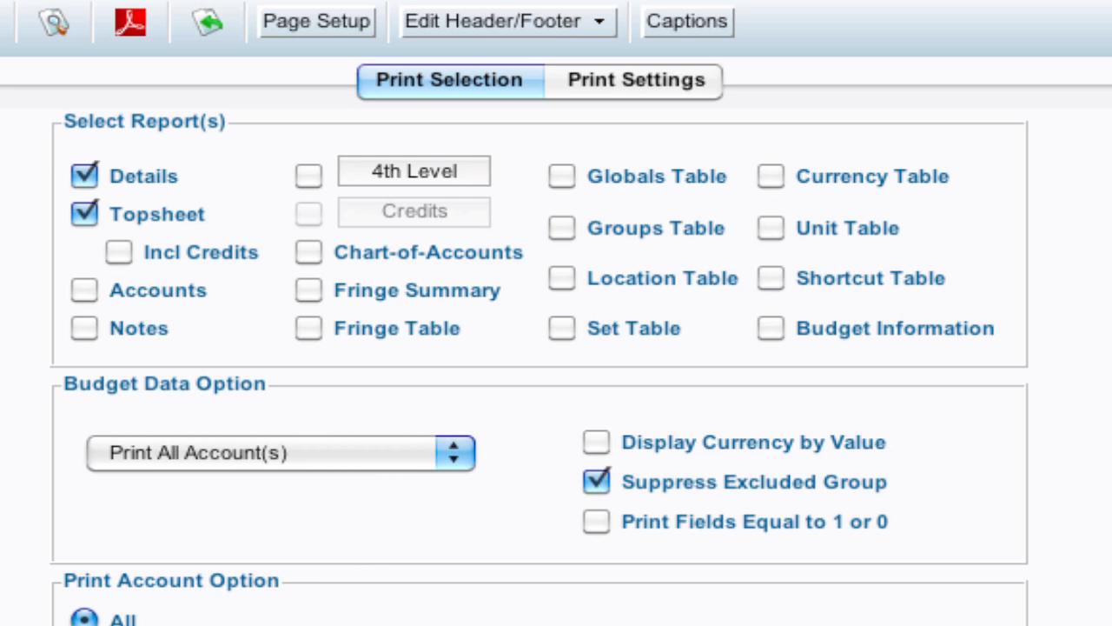
scroll("down", 3)
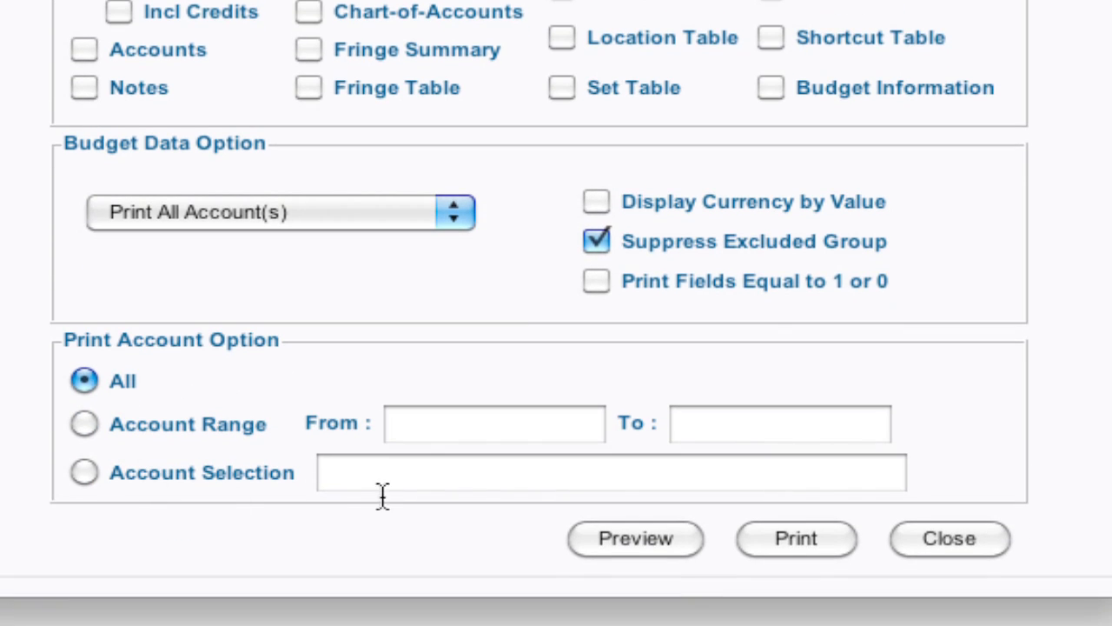
mouse_move(433, 500)
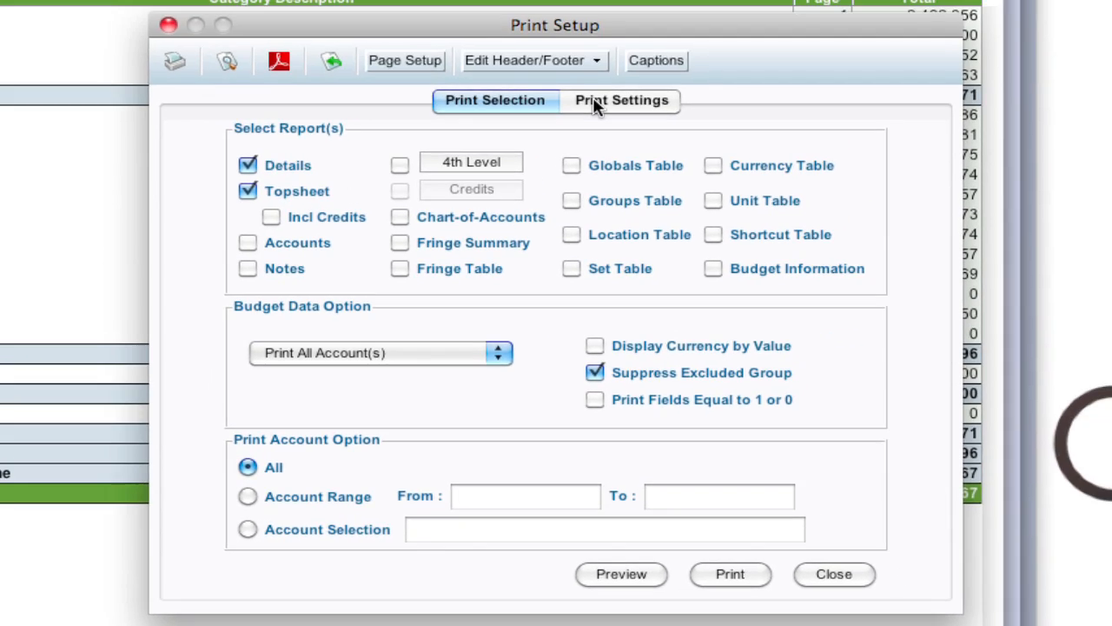
On Print Settings, add the Orig & Variance, Fourth Multiplier and Fringes columns.
left_click(621, 100)
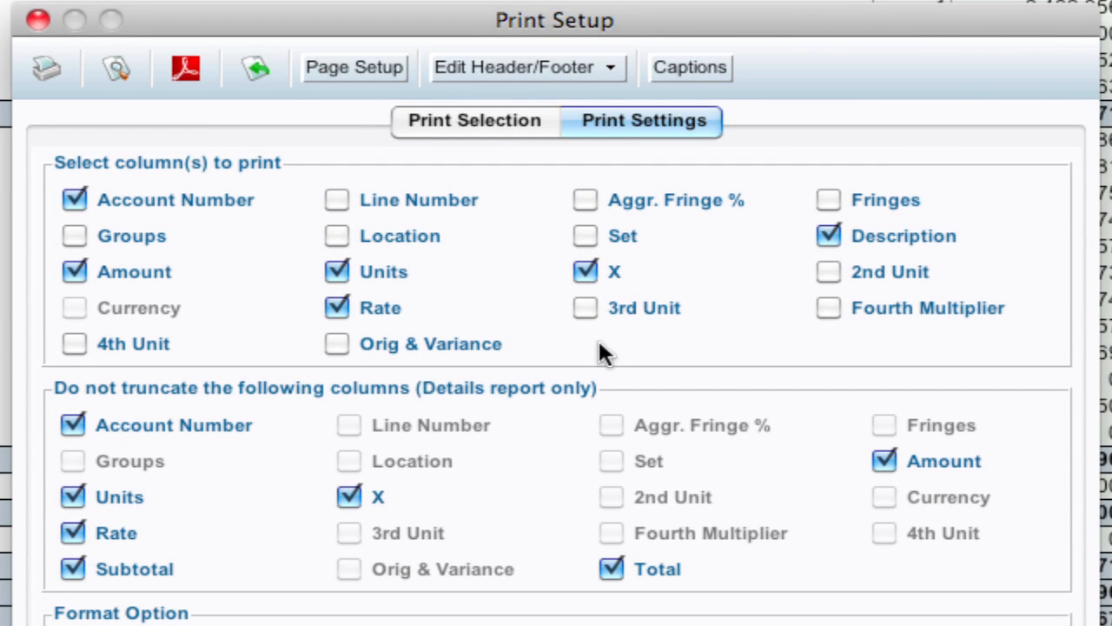
mouse_move(895, 226)
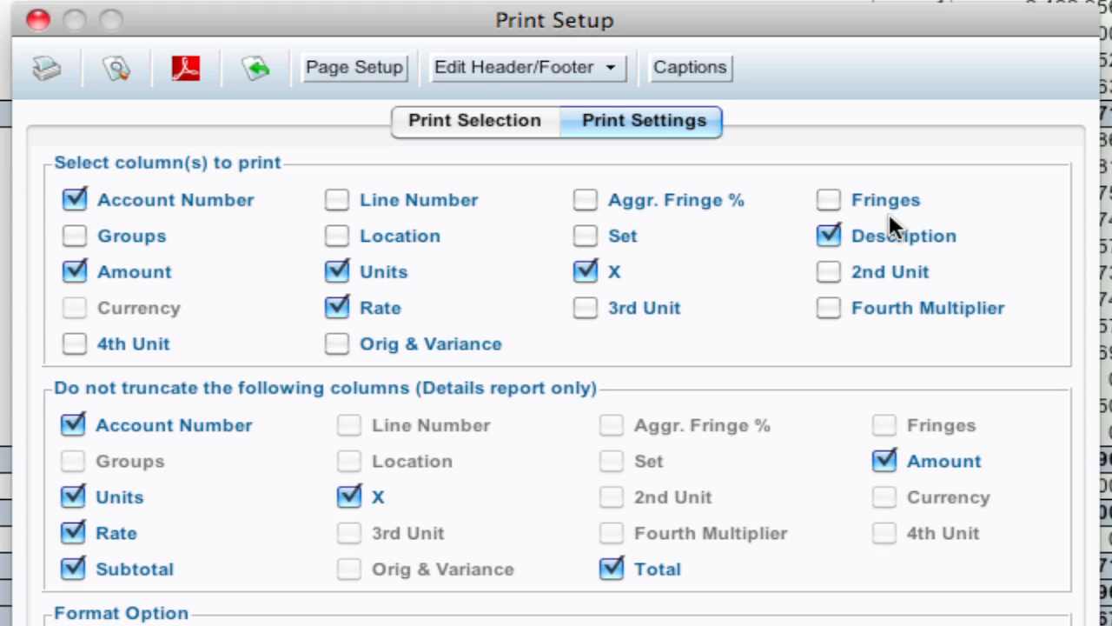
mouse_move(470, 289)
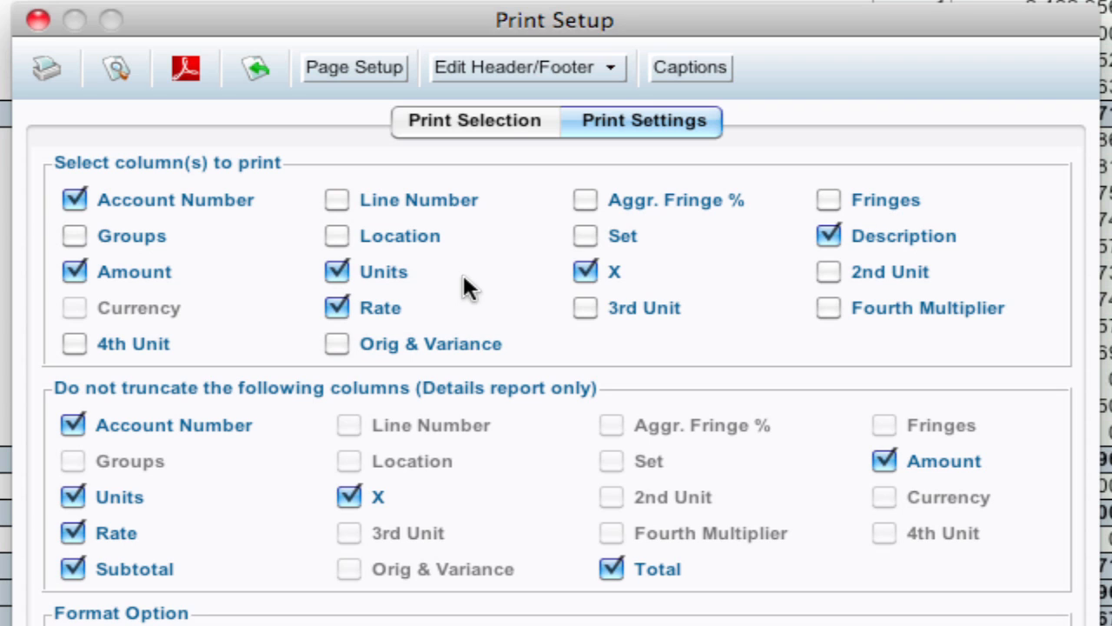
left_click(337, 343)
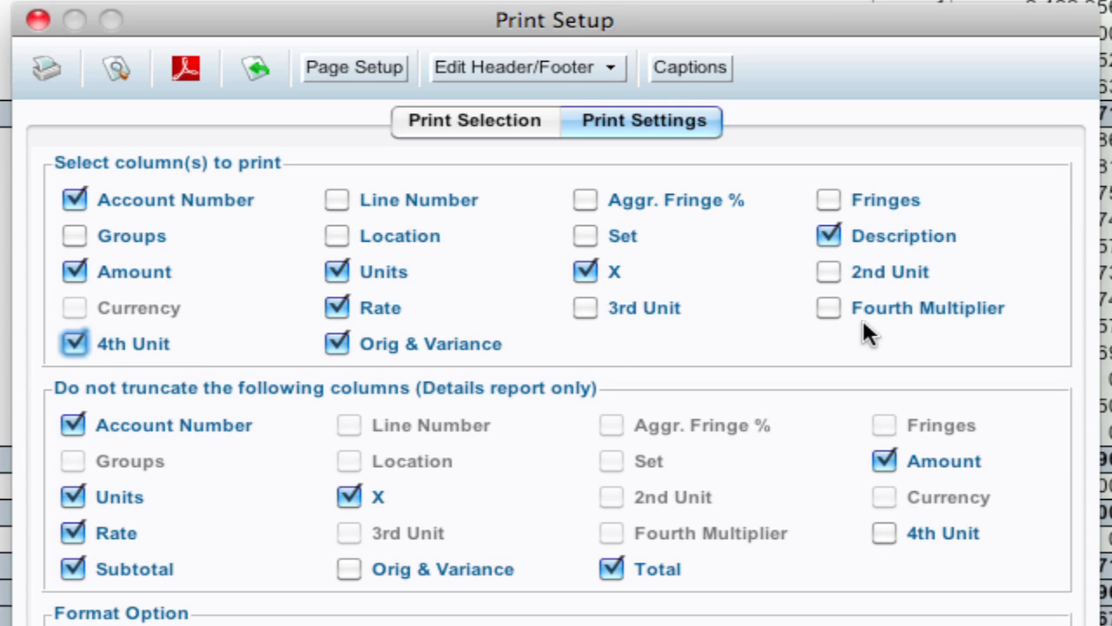
left_click(827, 307)
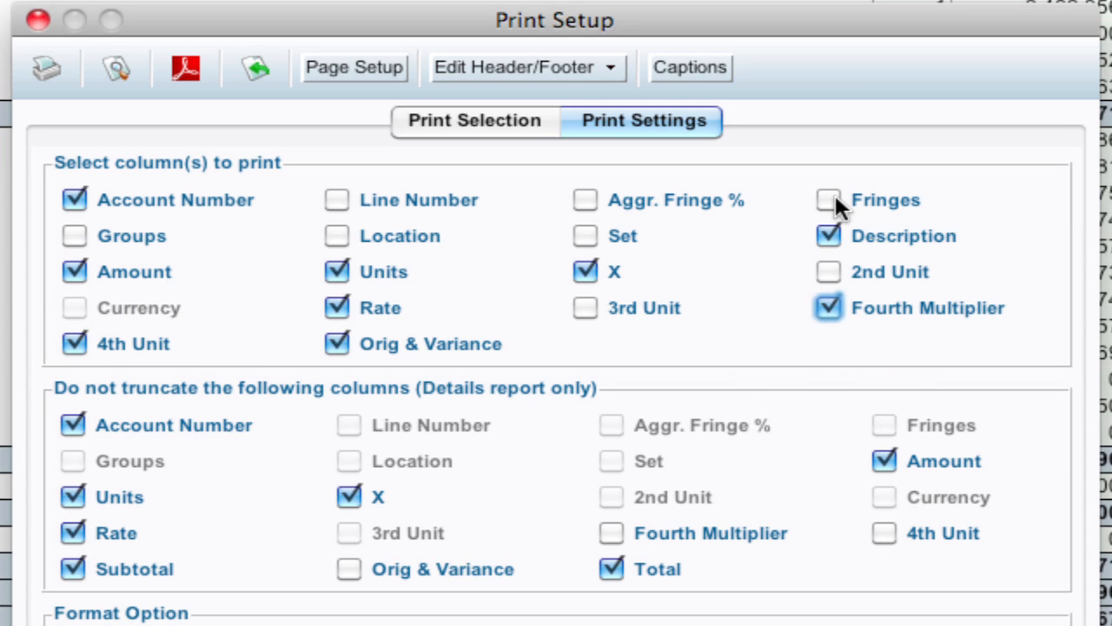
left_click(827, 200)
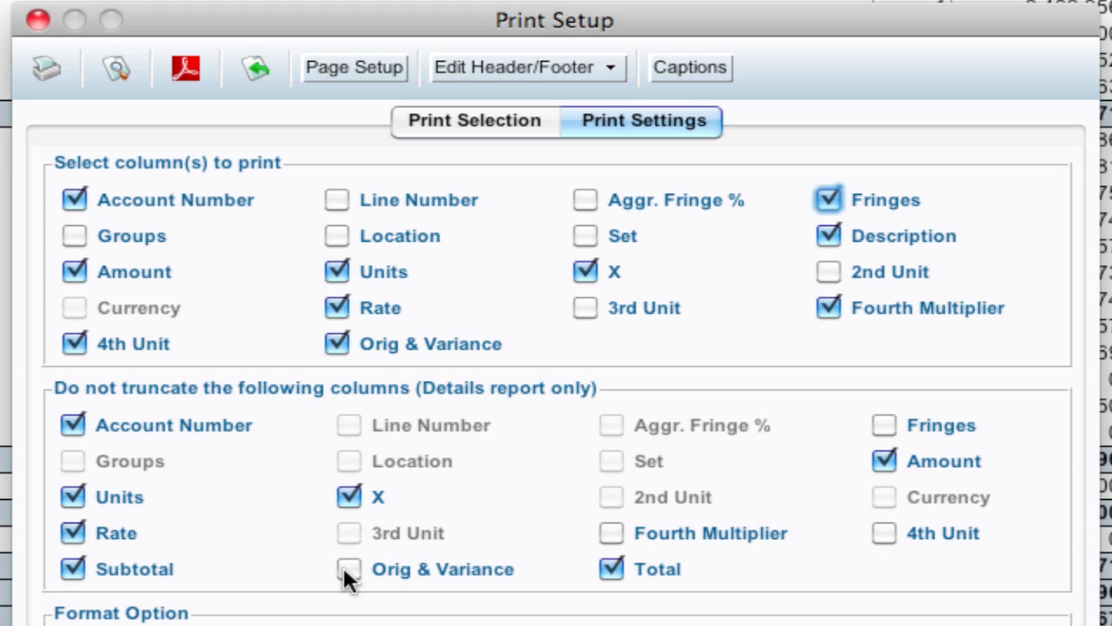
Mark Orig & Variance and Fourth Multiplier as do-not-truncate columns.
left_click(348, 569)
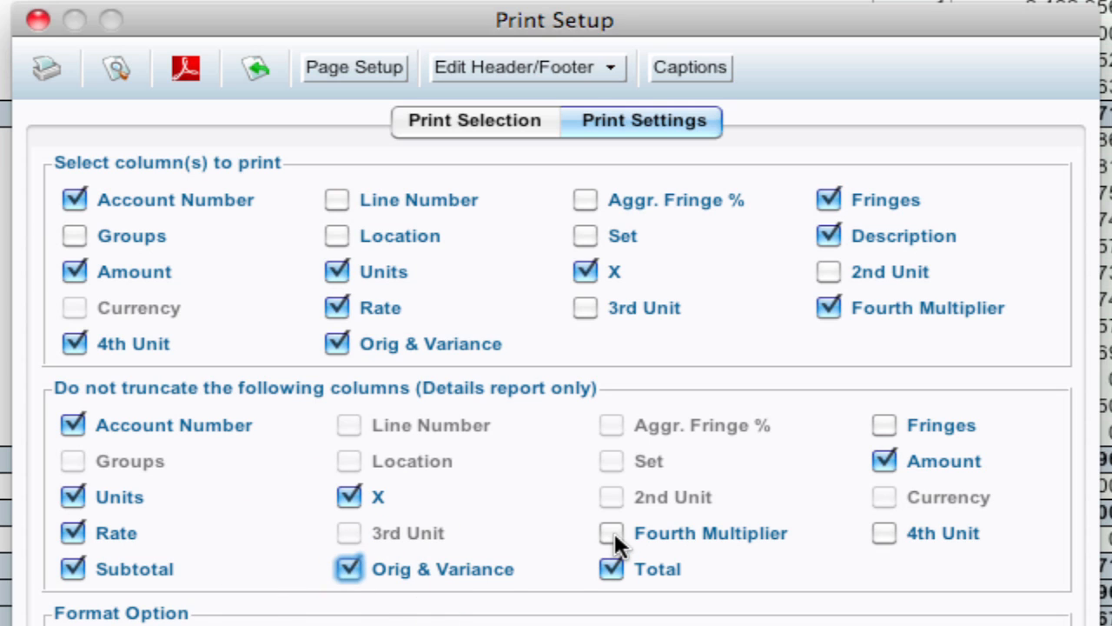
left_click(611, 533)
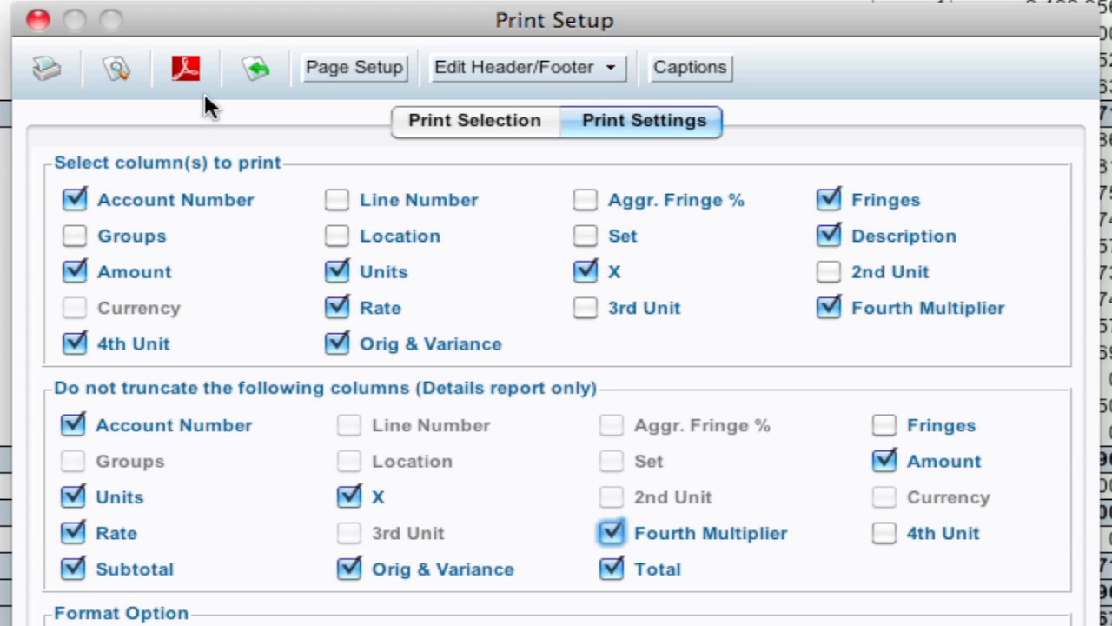
Keep Orig & Variance as the only extra column and preview the Details report.
left_click(255, 68)
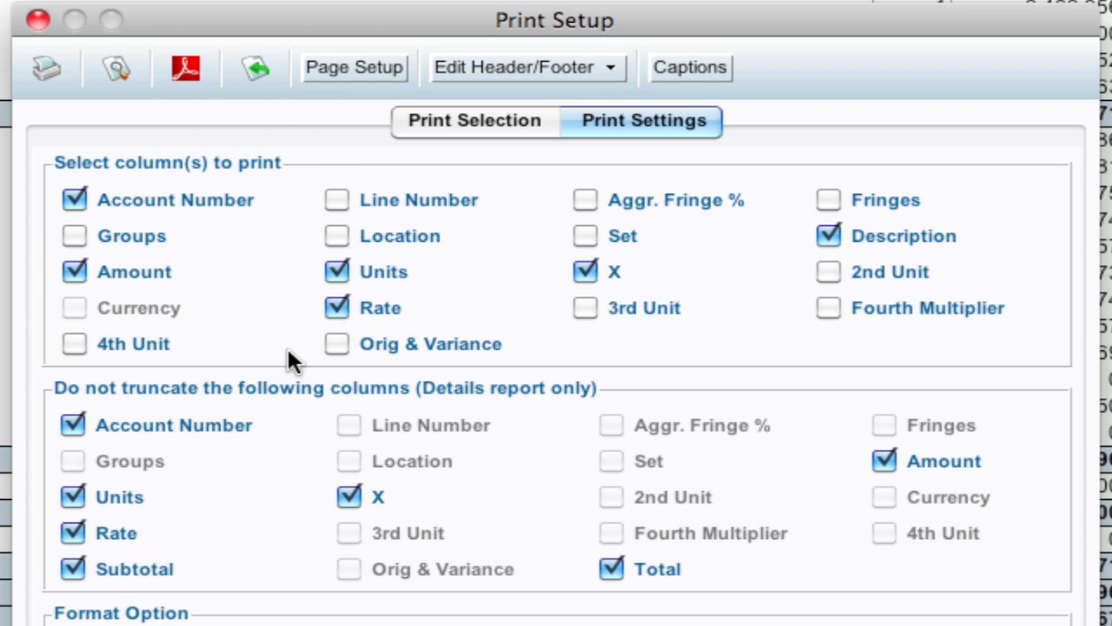
left_click(336, 343)
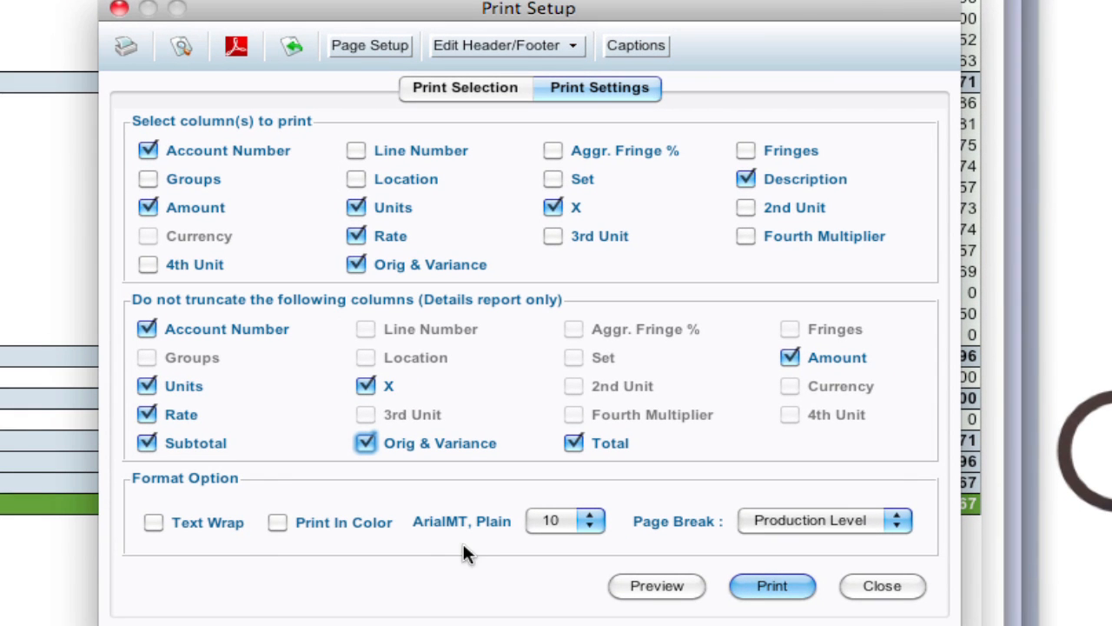
mouse_move(638, 598)
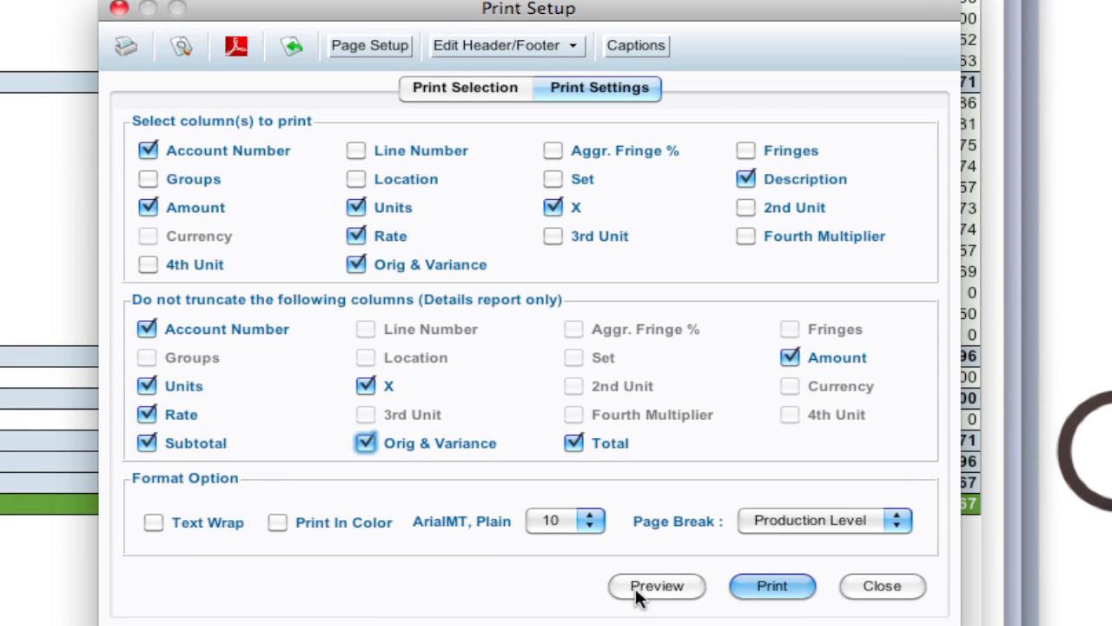
left_click(657, 586)
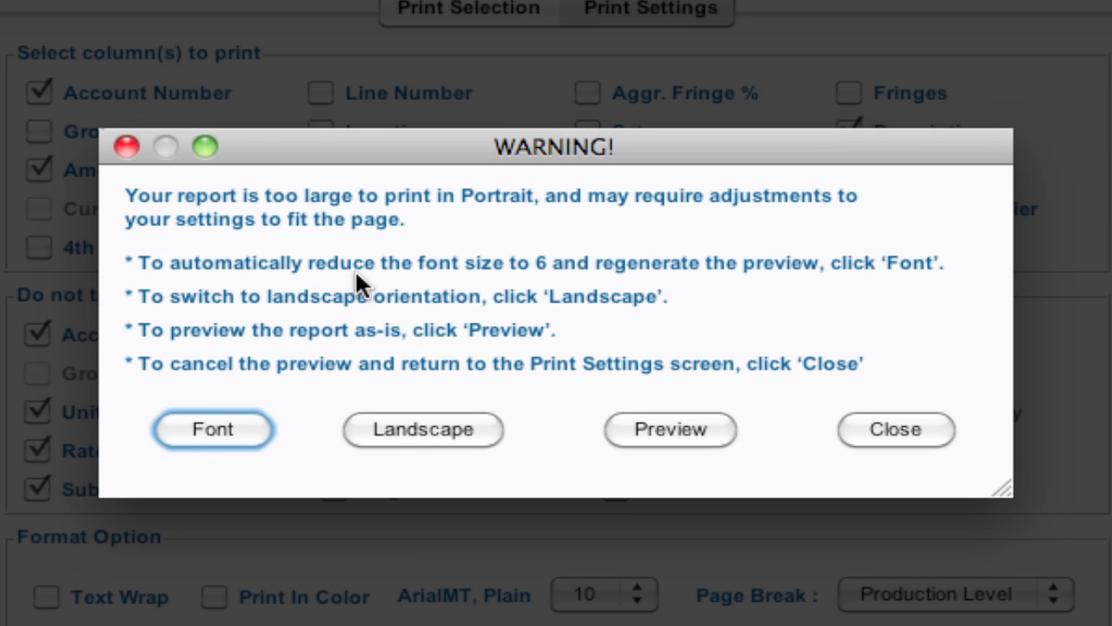
mouse_move(348, 283)
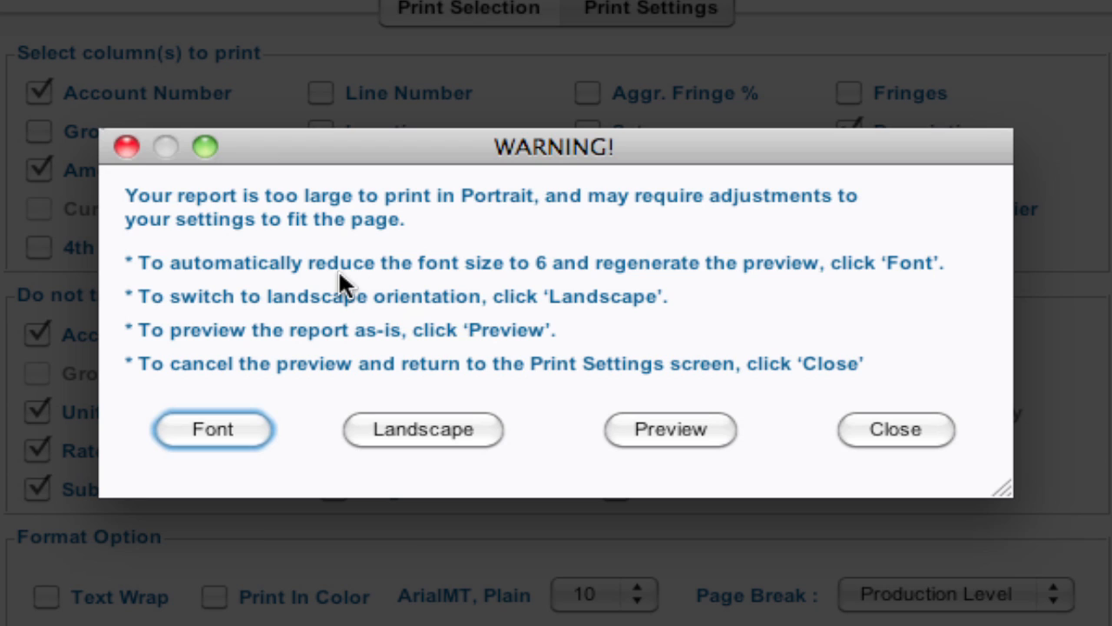
mouse_move(323, 483)
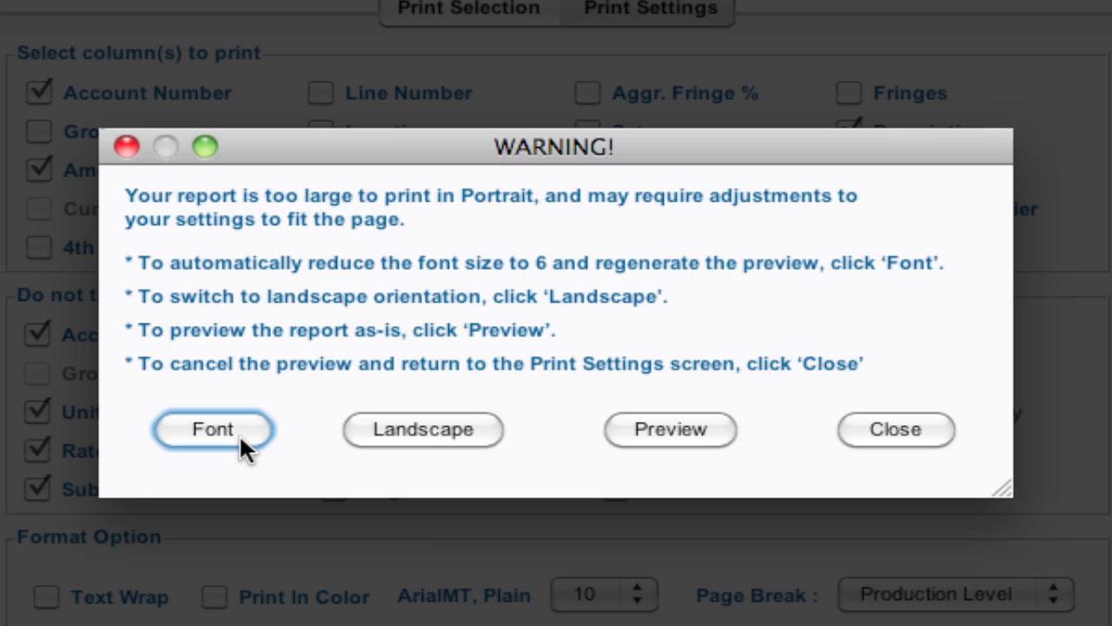
mouse_move(423, 443)
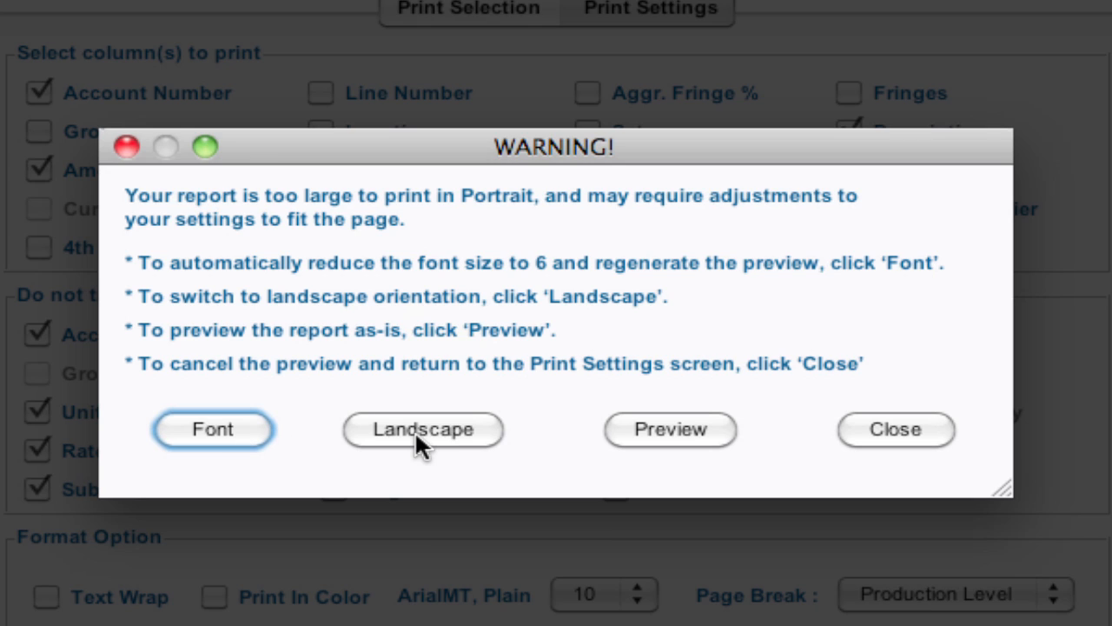
mouse_move(670, 435)
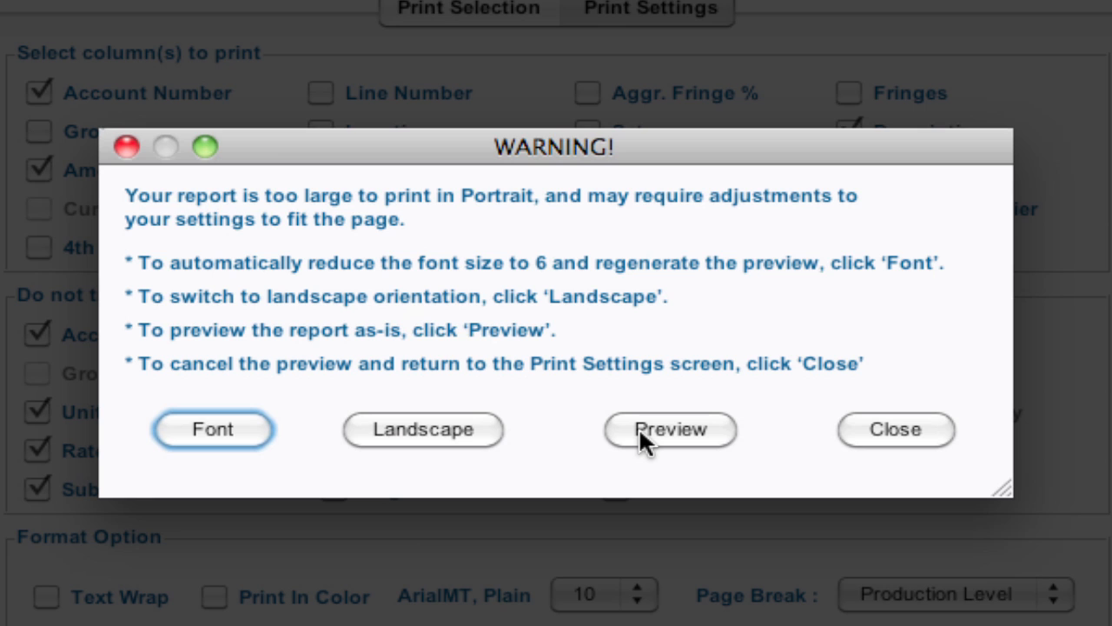
mouse_move(898, 450)
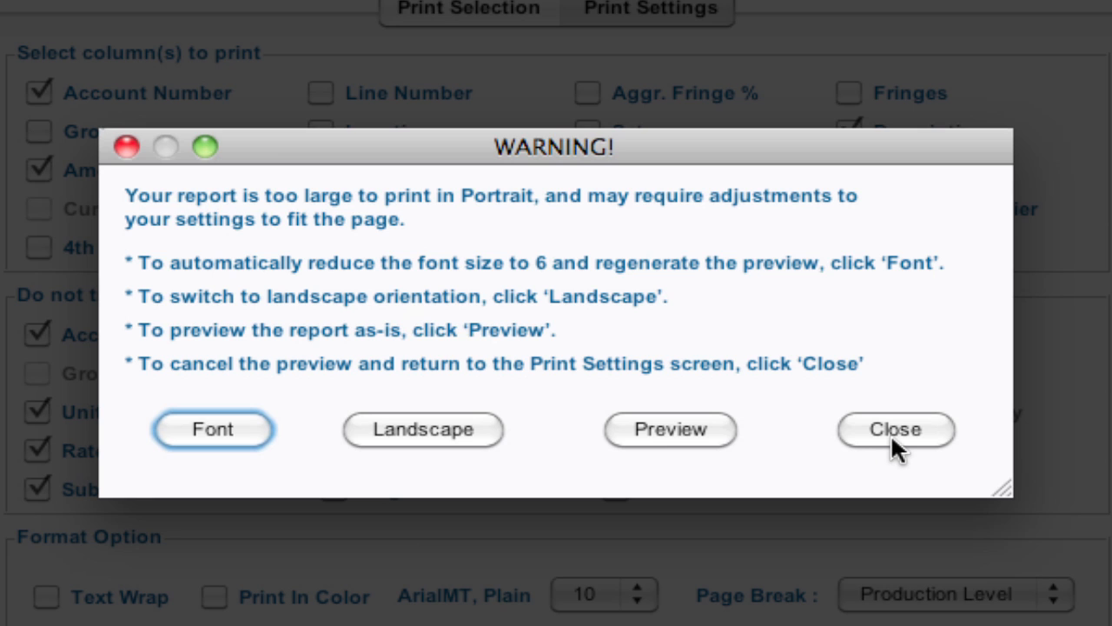
mouse_move(216, 416)
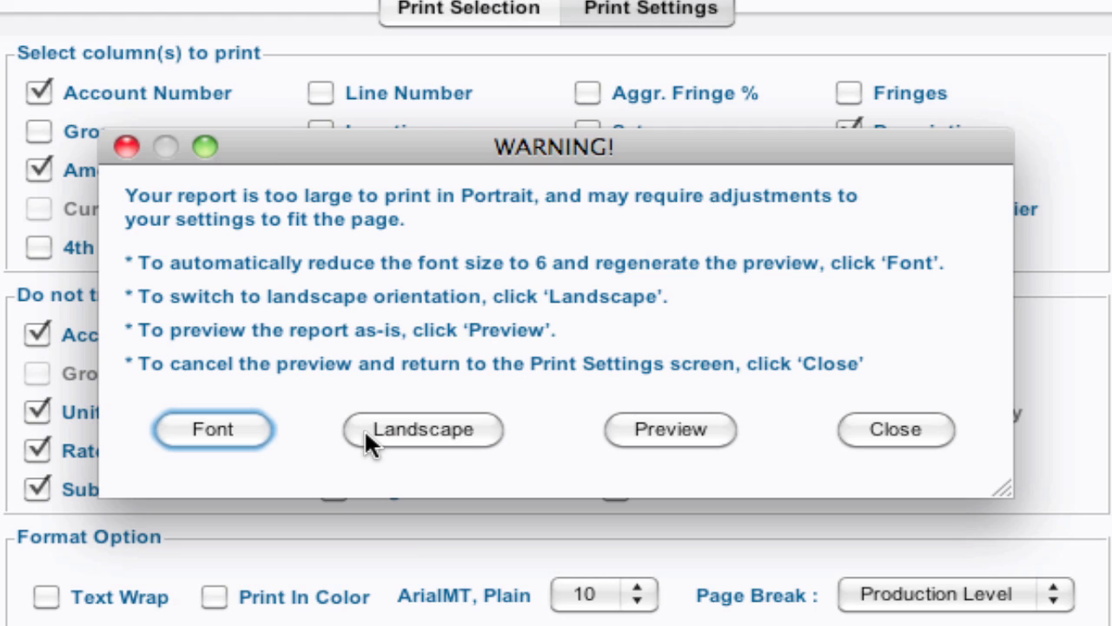
Answer the portrait-size warning by choosing Landscape for the preview.
left_click(670, 430)
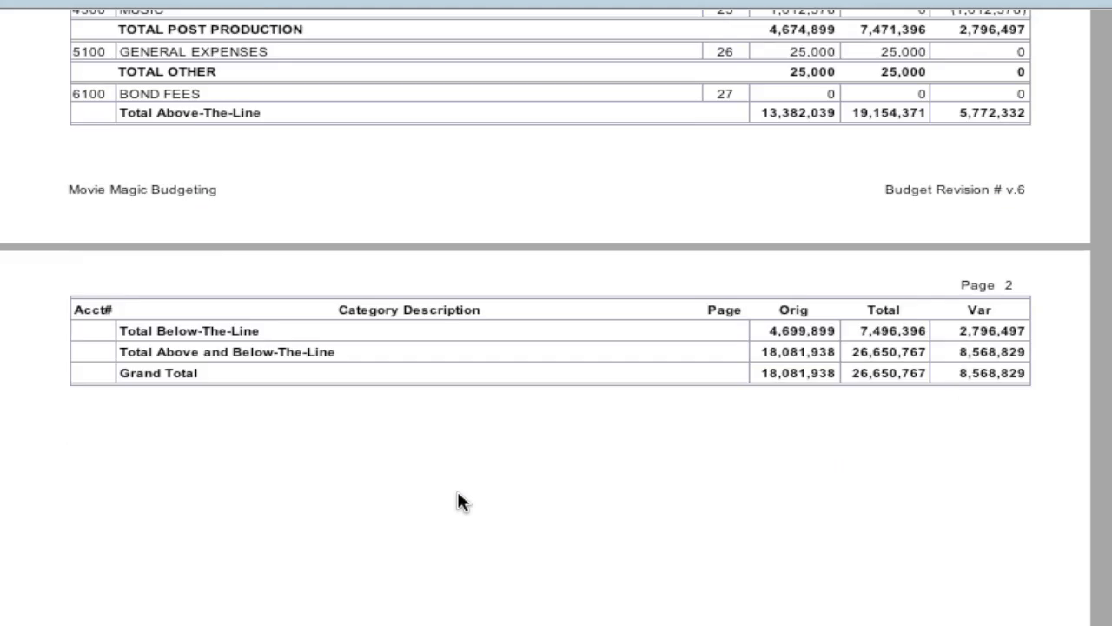
scroll("down", 3)
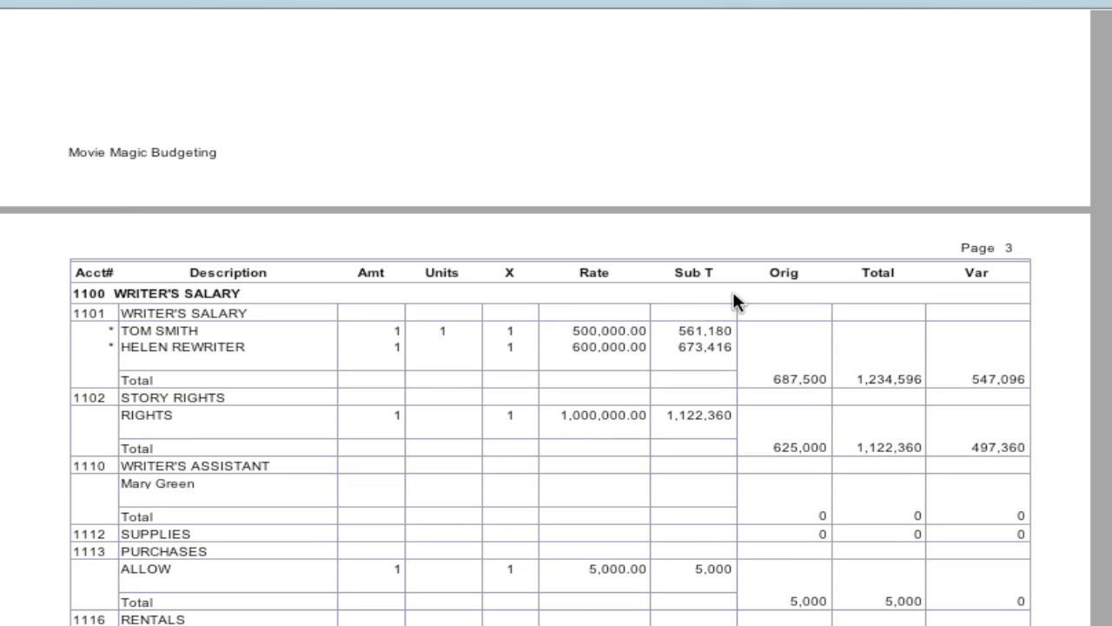
mouse_move(979, 293)
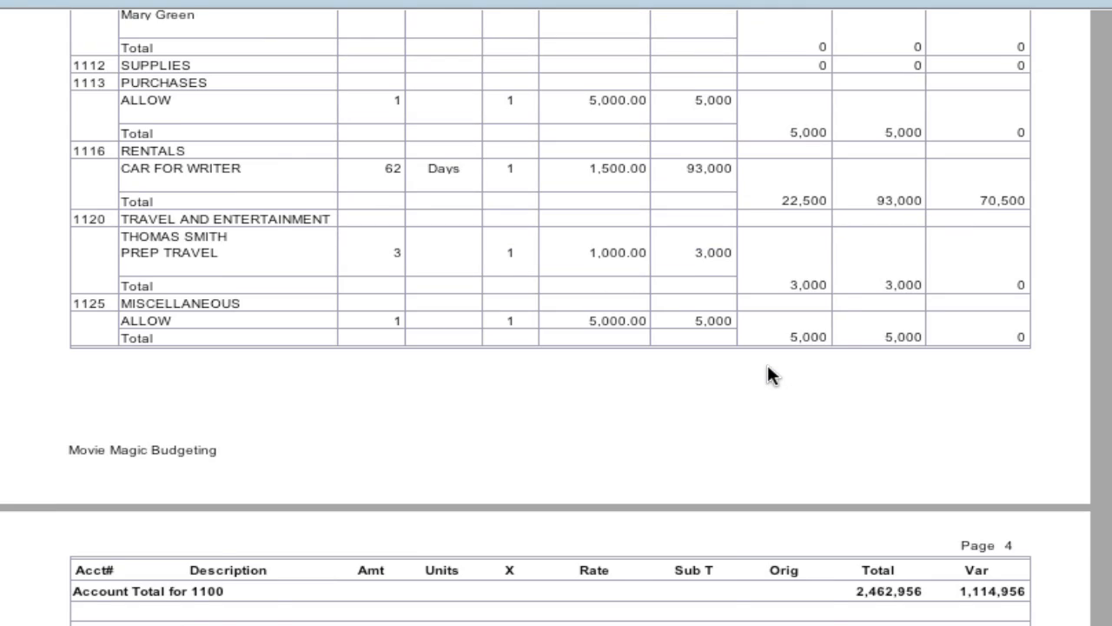
scroll("down", 3)
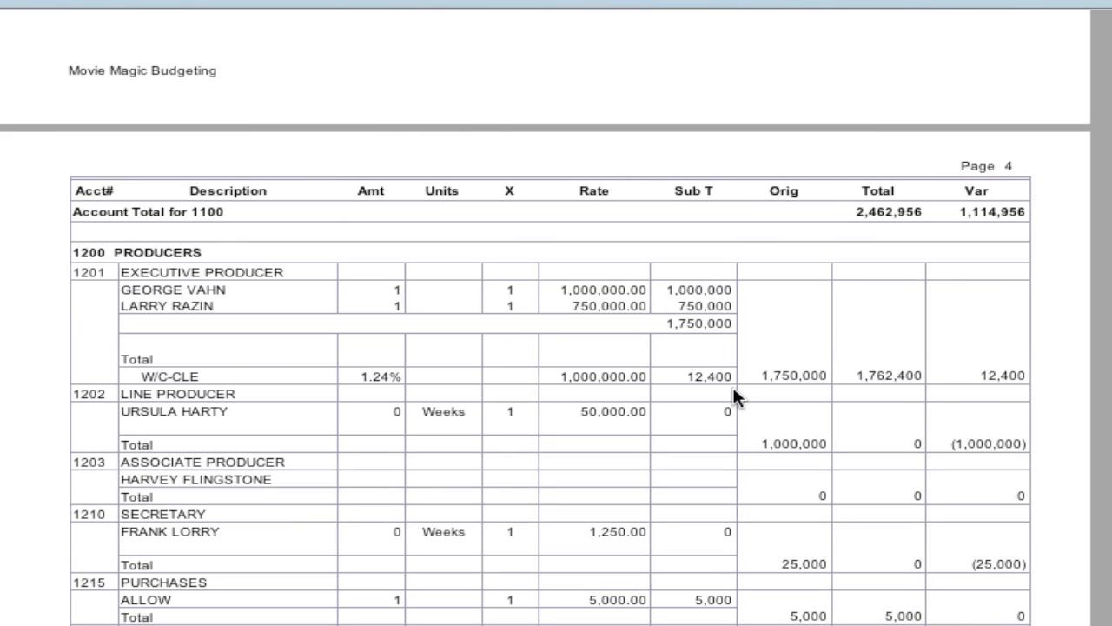
scroll("down", 3)
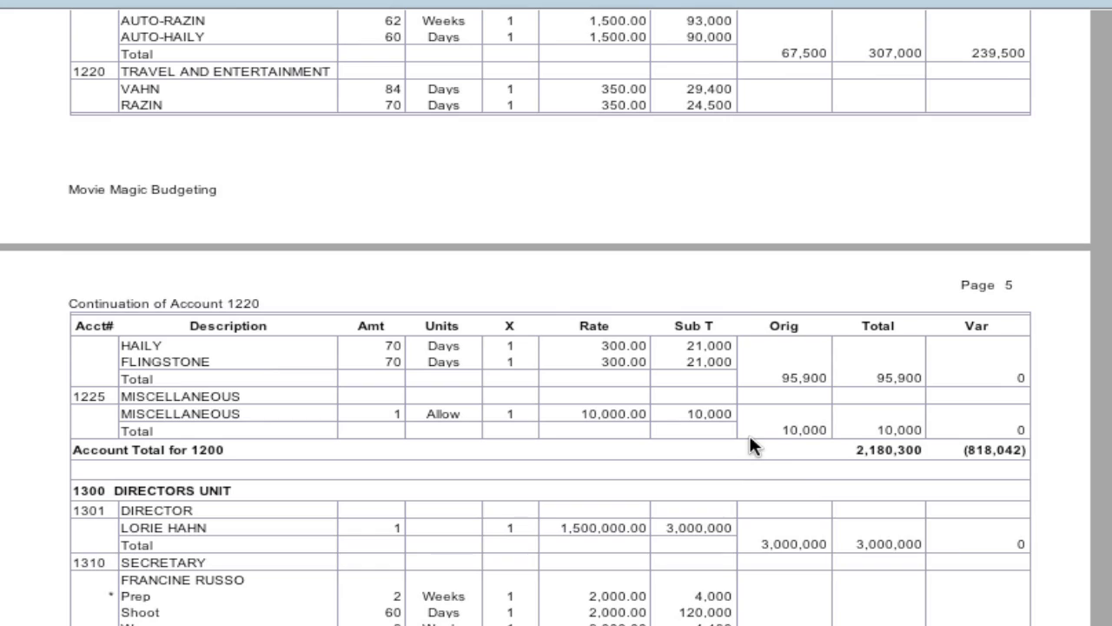
scroll("down", 3)
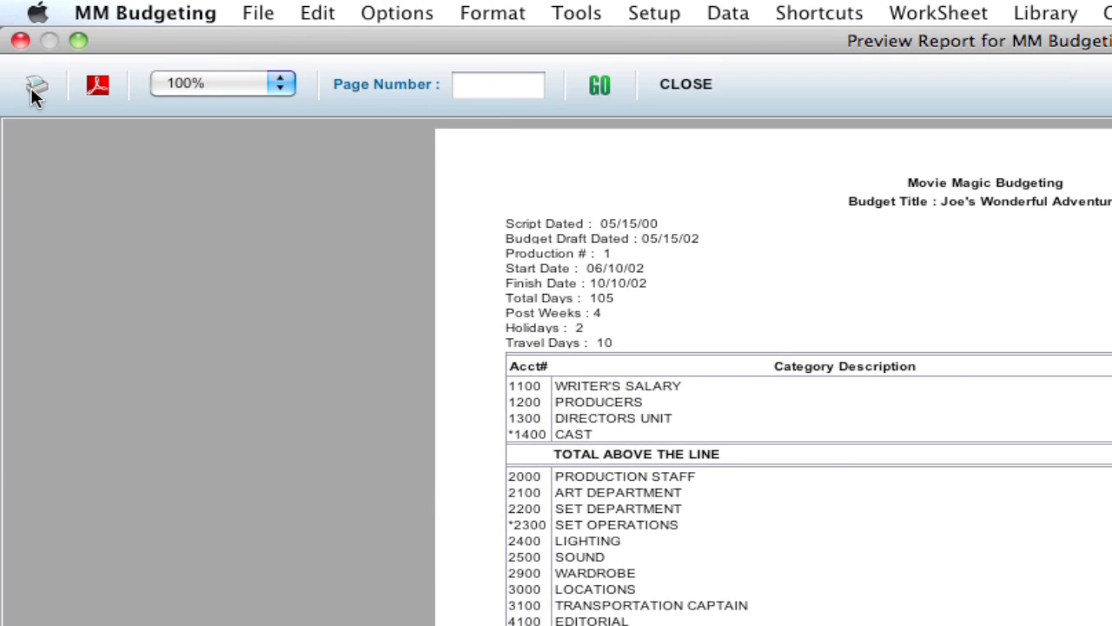
mouse_move(98, 84)
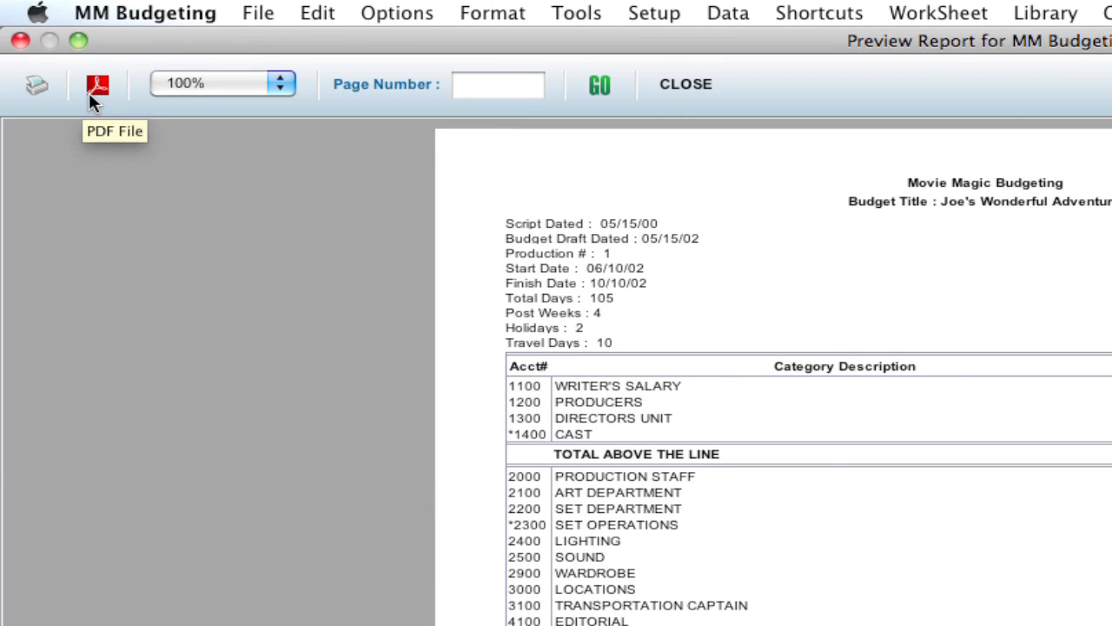
mouse_move(621, 105)
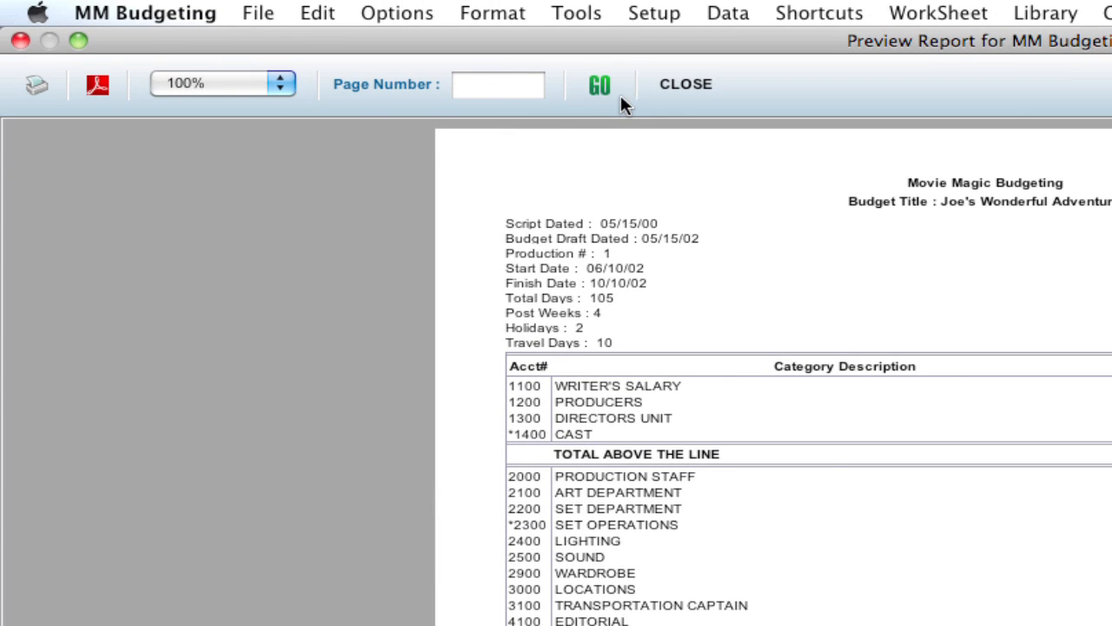
mouse_move(686, 85)
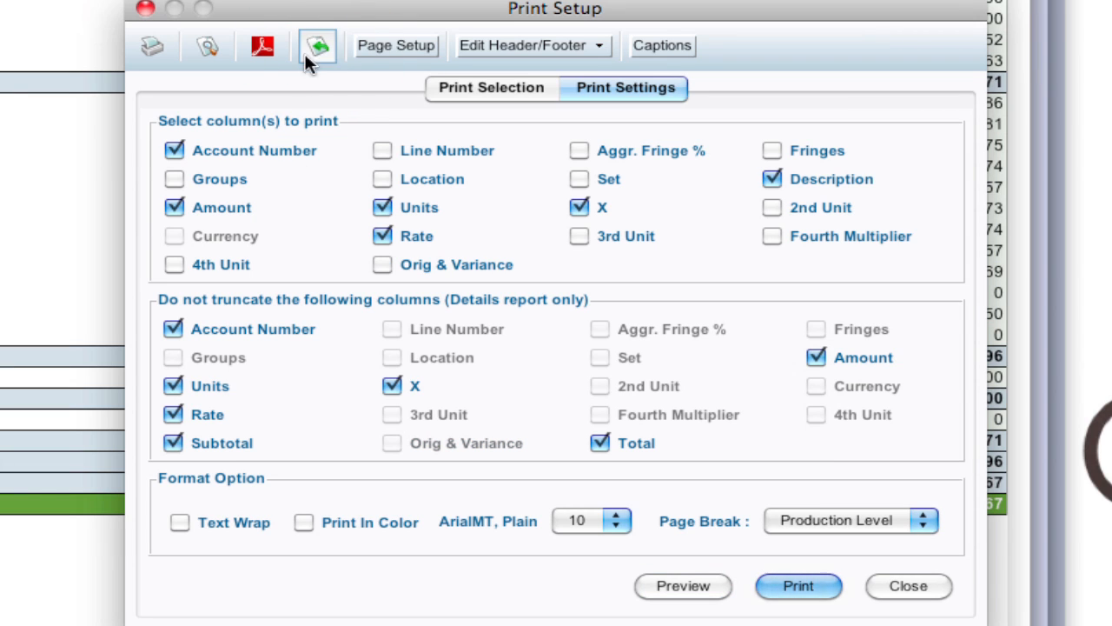
Tick Orig & Variance under columns to print and under Do not truncate.
left_click(382, 264)
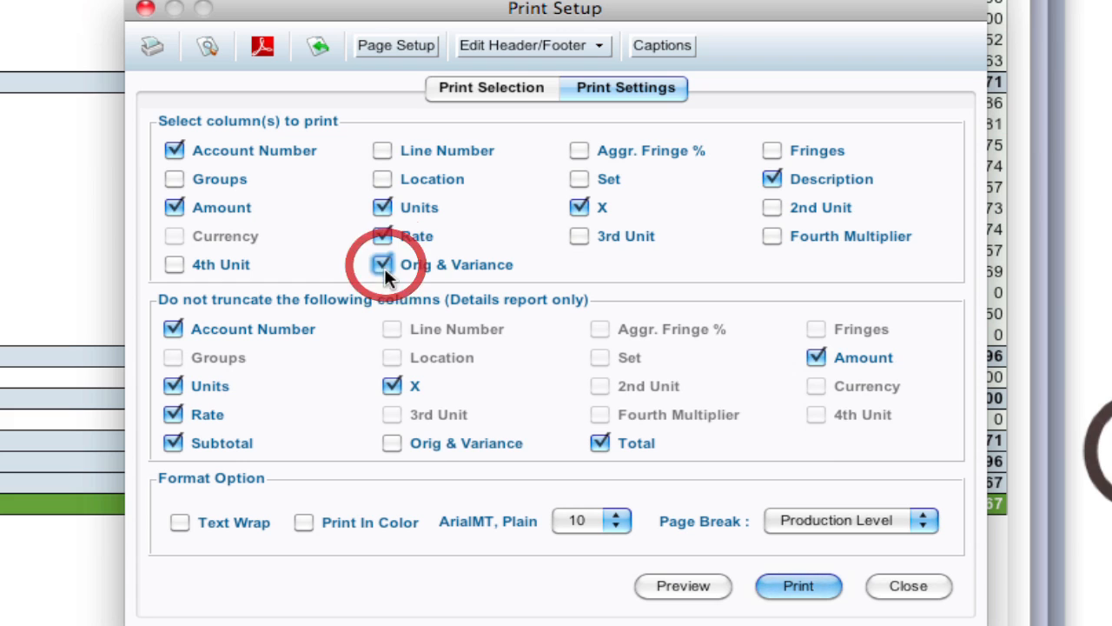
left_click(391, 443)
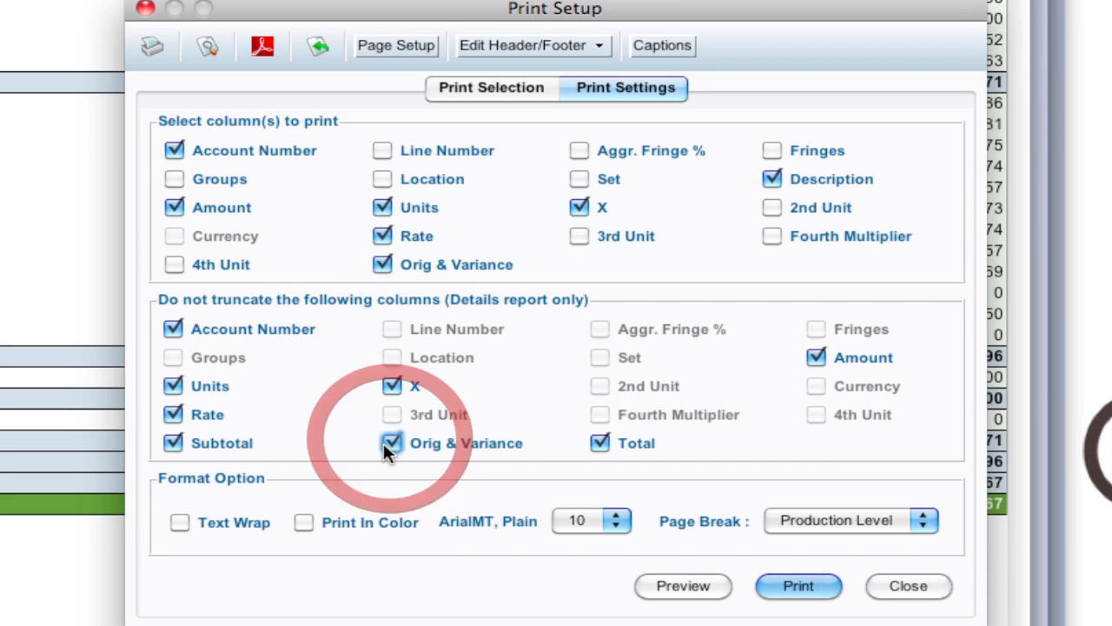
left_click(908, 585)
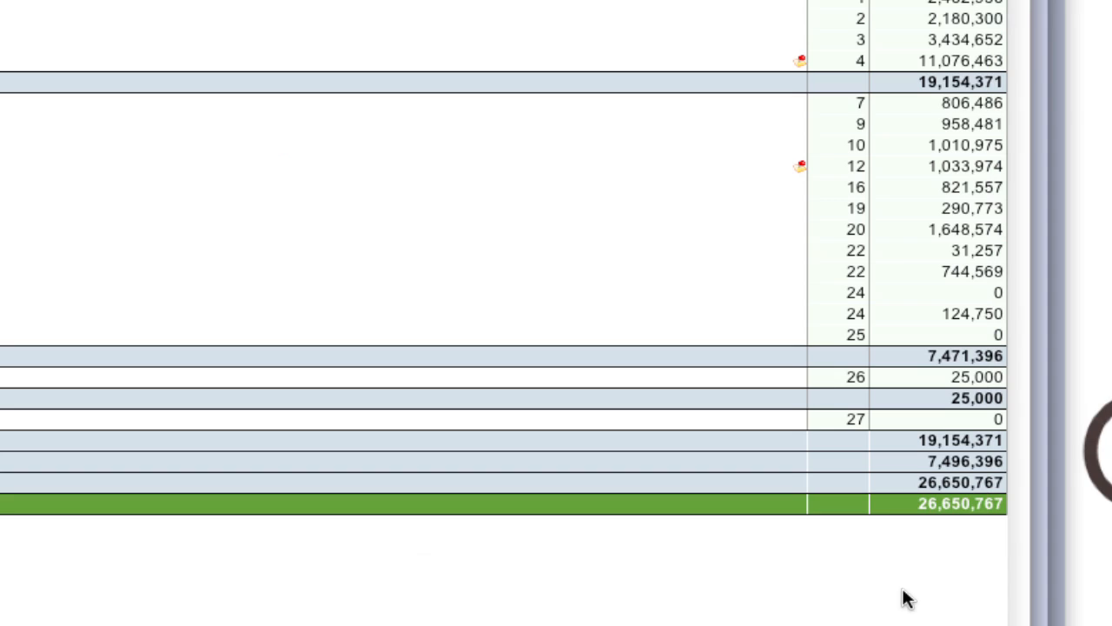
left_click(258, 12)
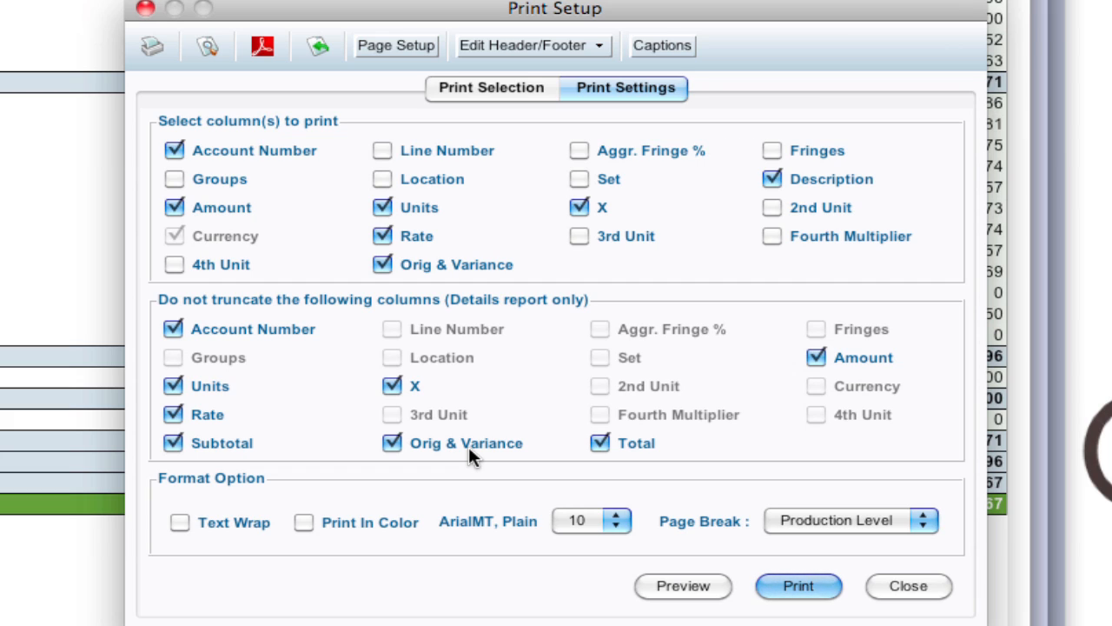
mouse_move(661, 582)
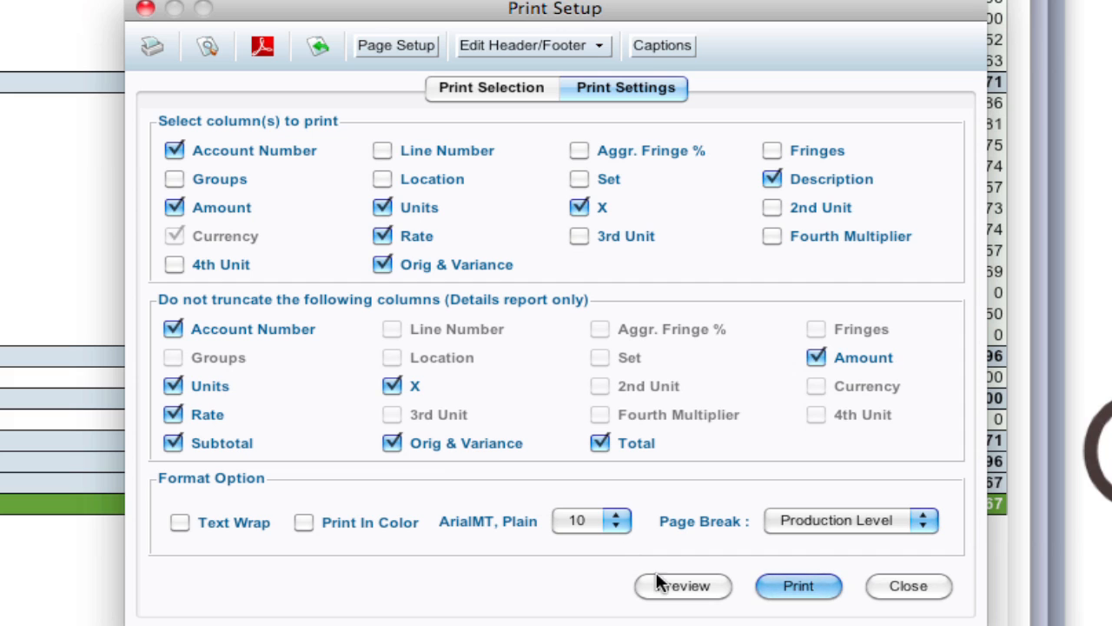
Preview again, choosing Font in the warning to shrink text to size 6.
left_click(683, 585)
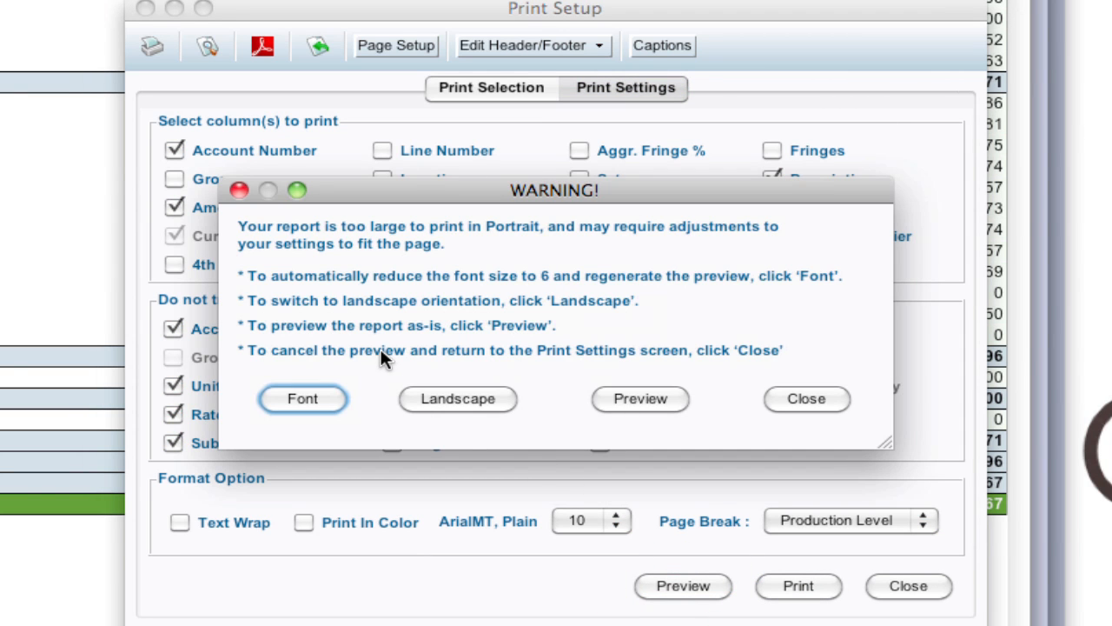
mouse_move(447, 400)
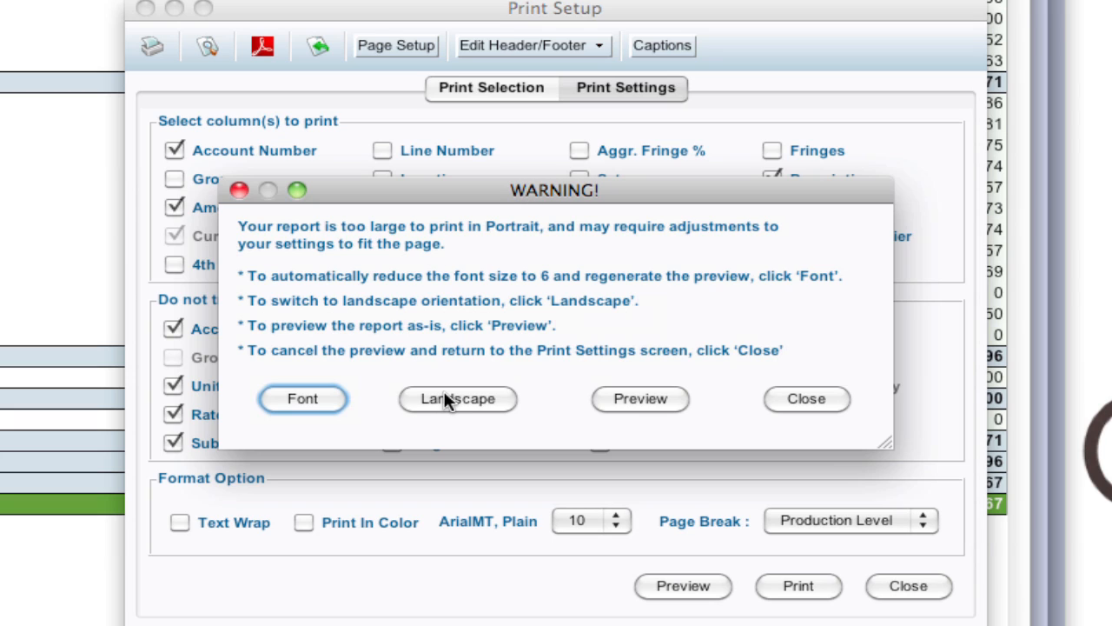
mouse_move(334, 408)
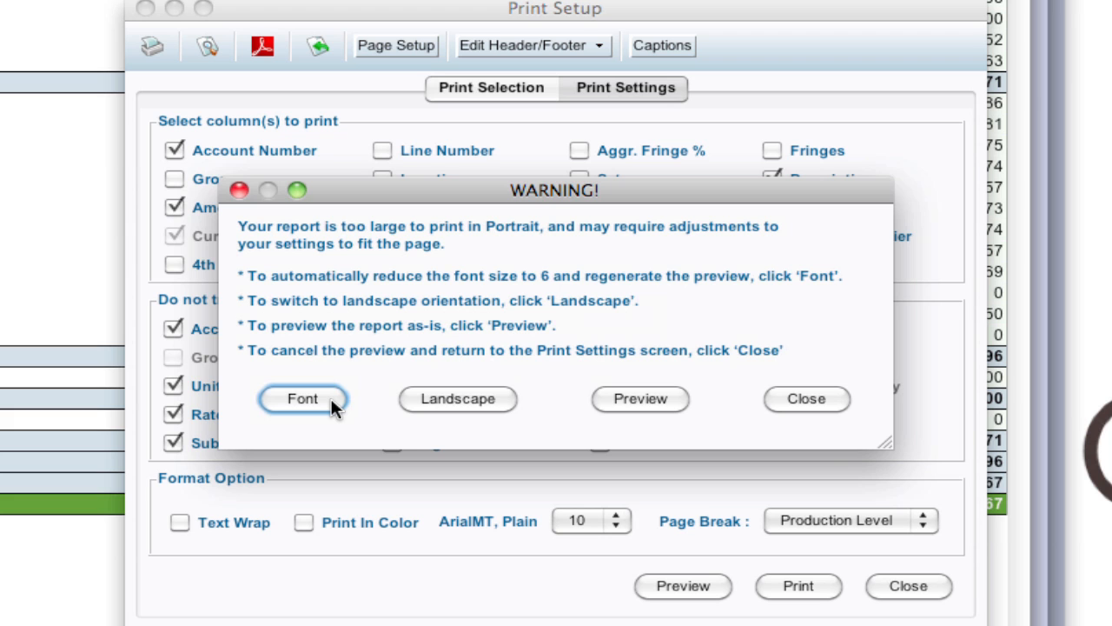
left_click(303, 398)
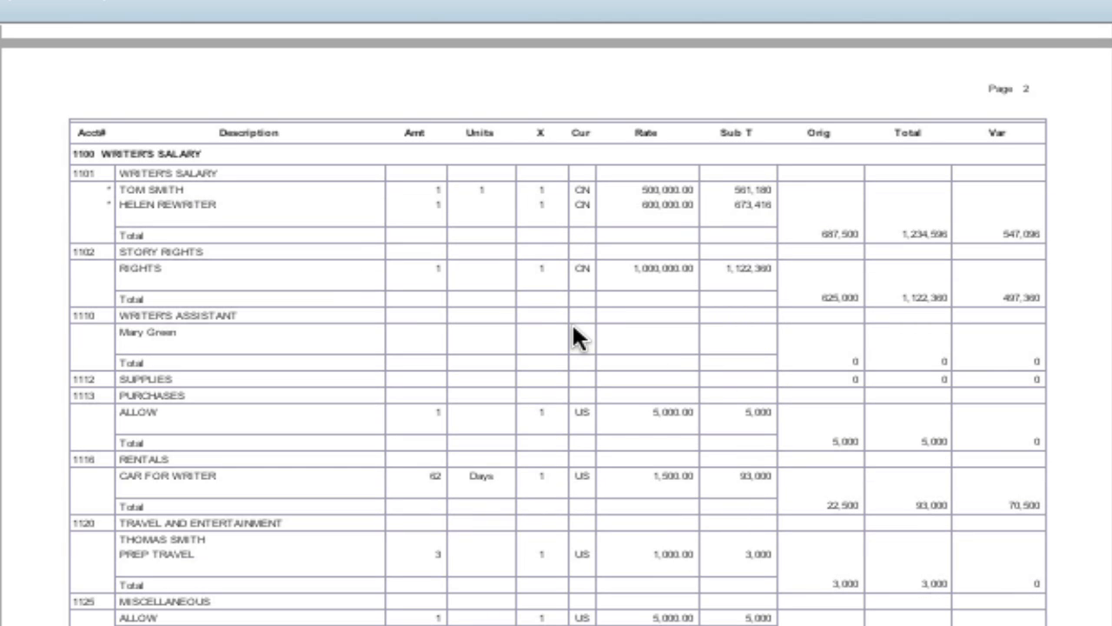
mouse_move(708, 330)
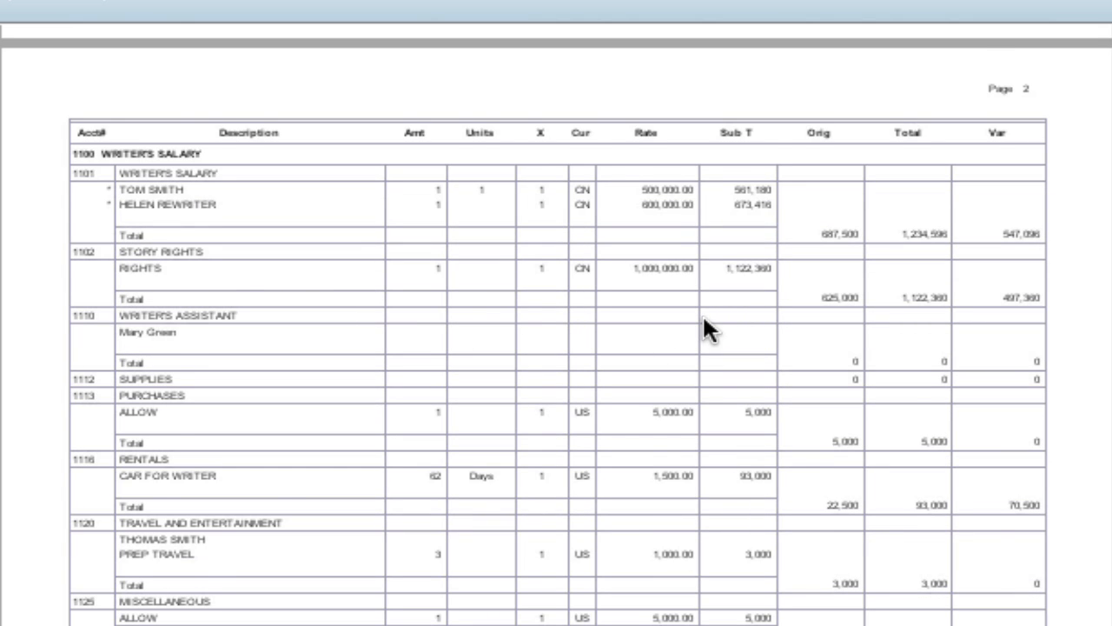
Scroll the small-font preview through accounts 1200 into 1300's Director pages.
scroll("down", 3)
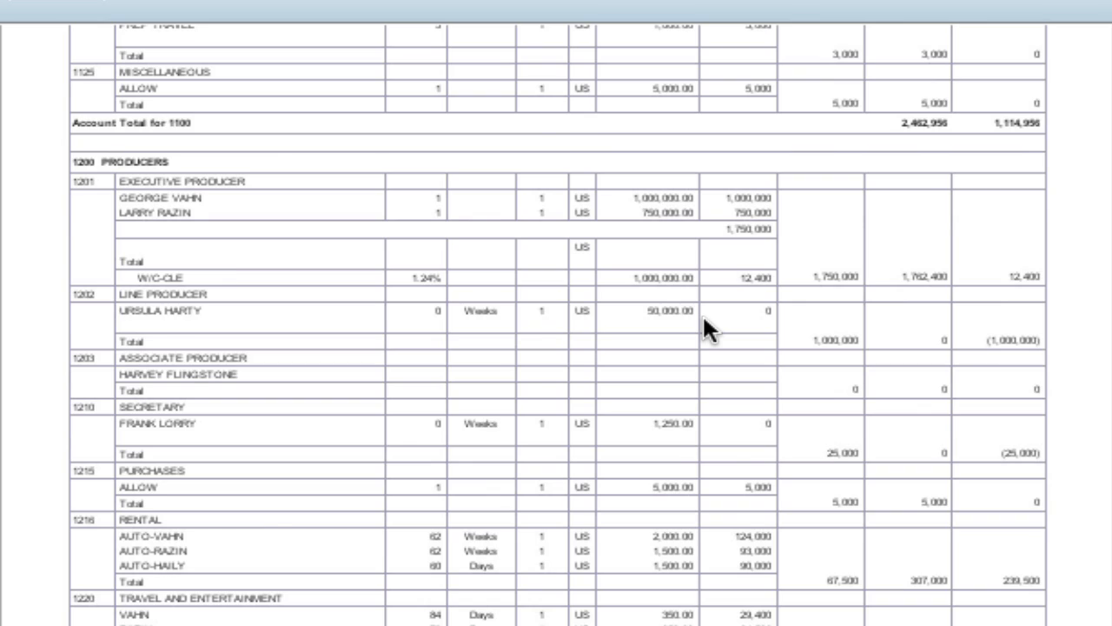
scroll("down", 3)
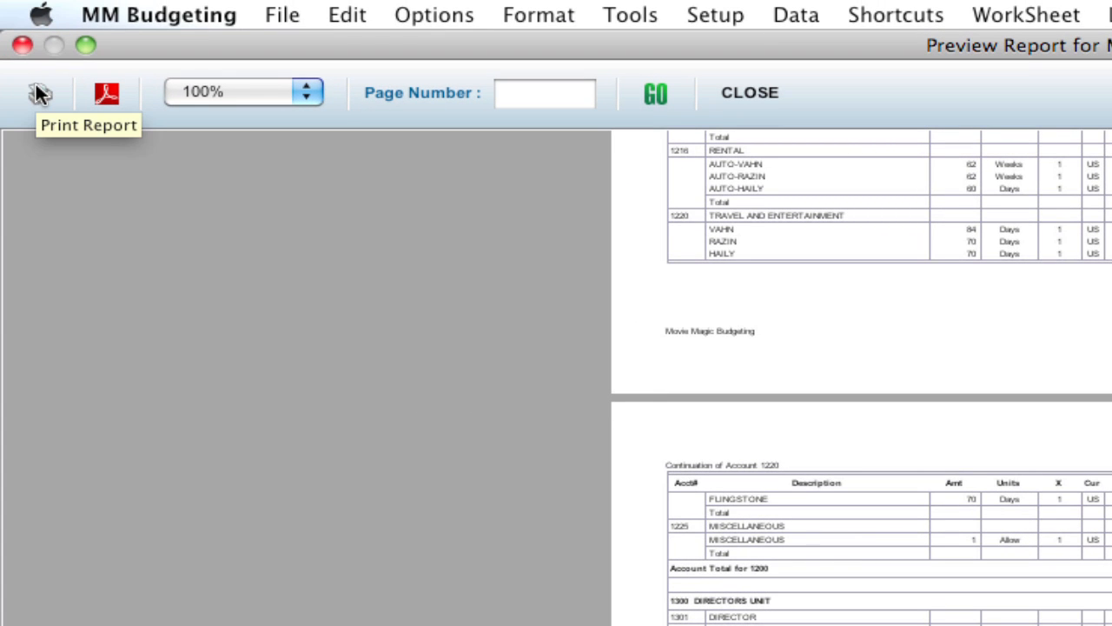
mouse_move(39, 94)
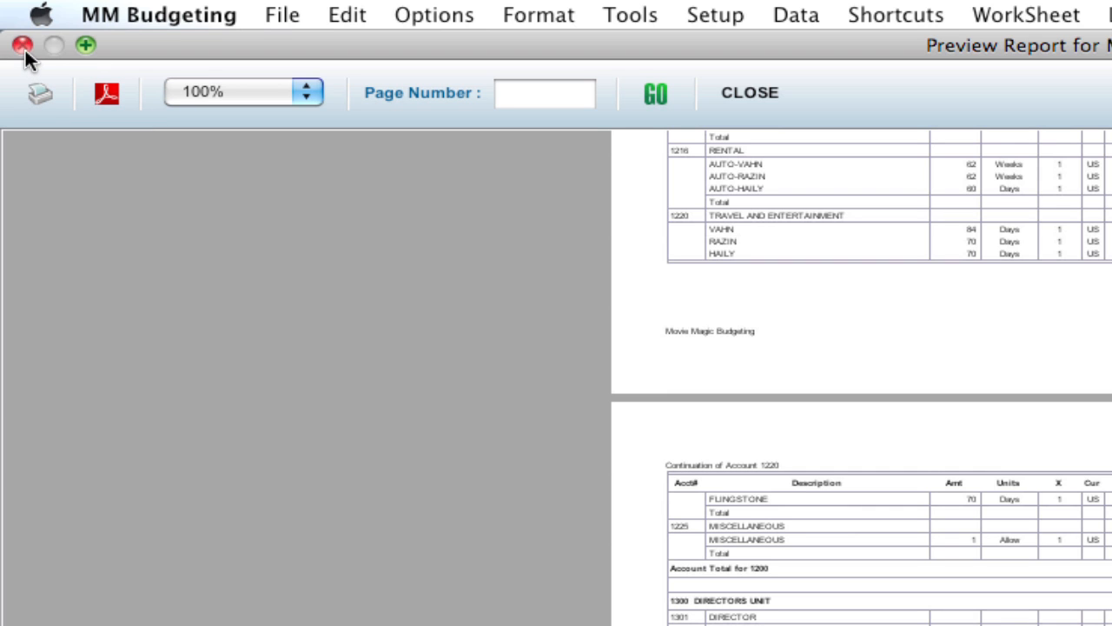
mouse_move(26, 61)
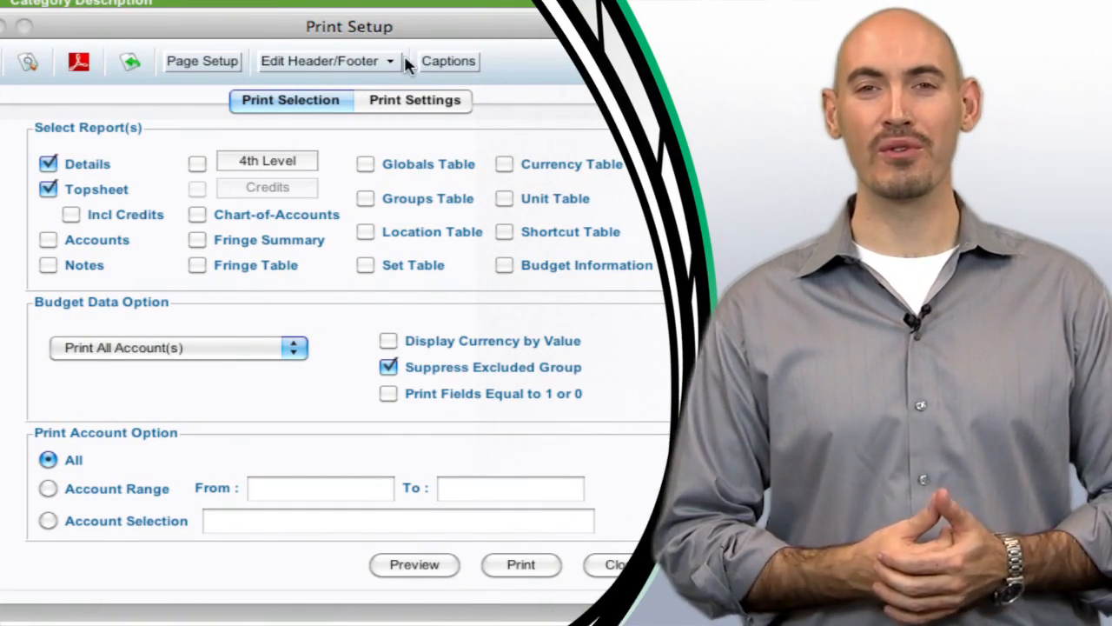
mouse_move(449, 60)
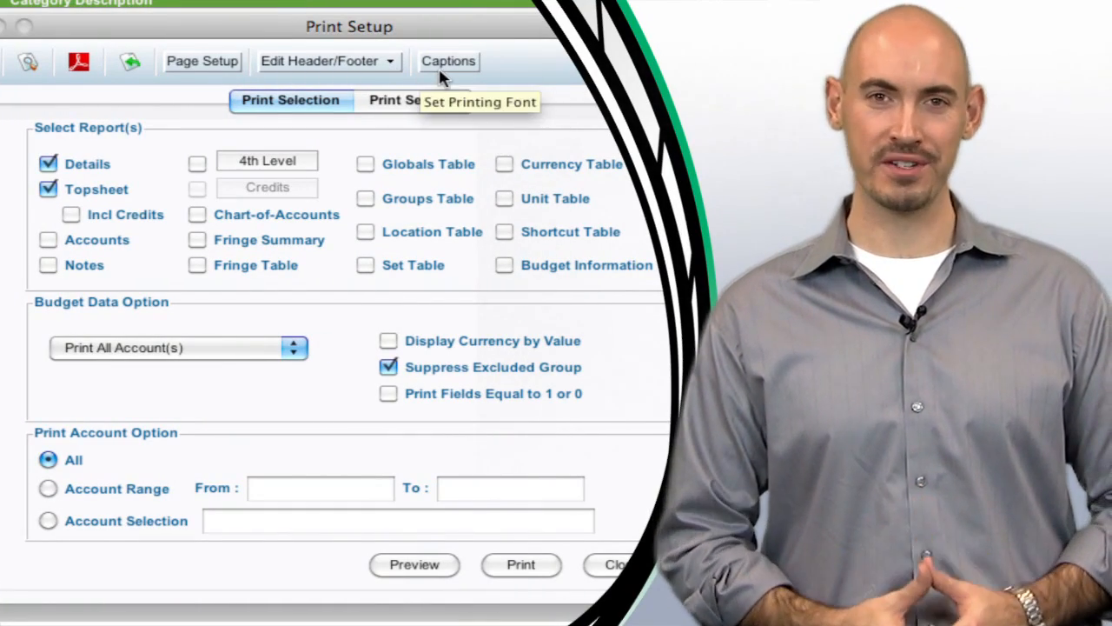
mouse_move(511, 71)
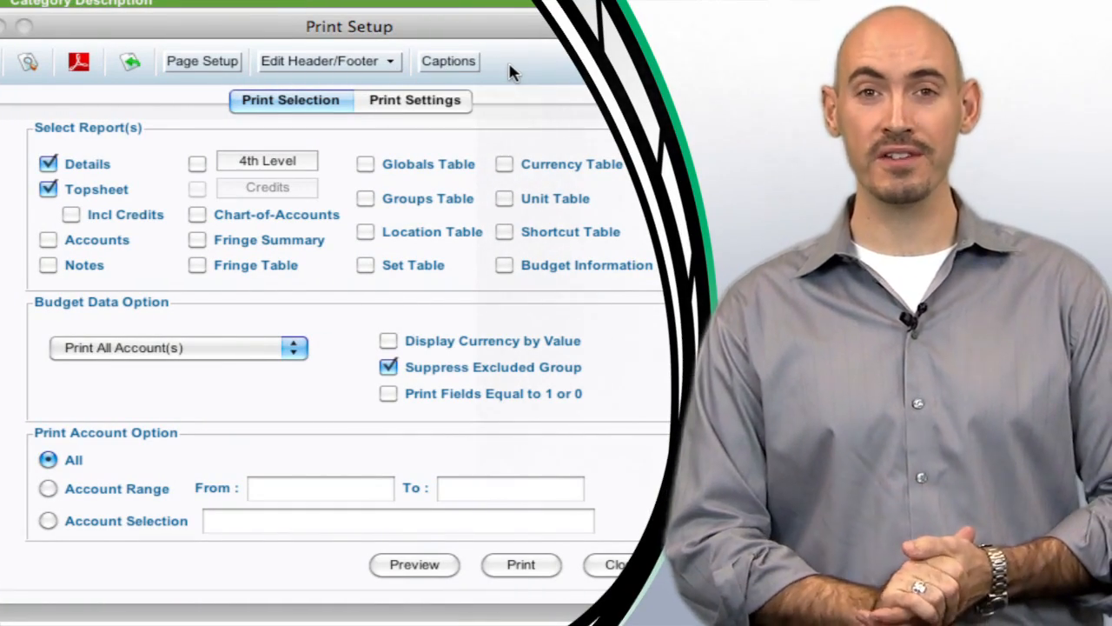